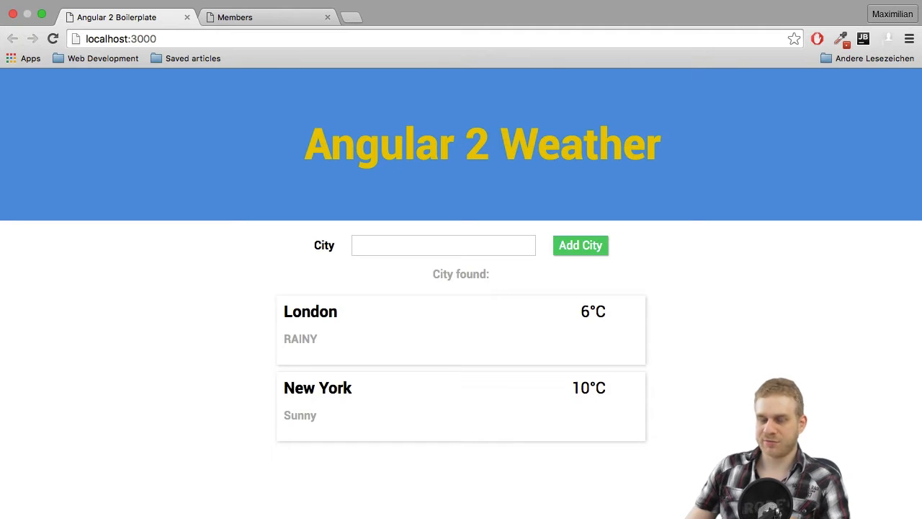
mouse_move(735, 380)
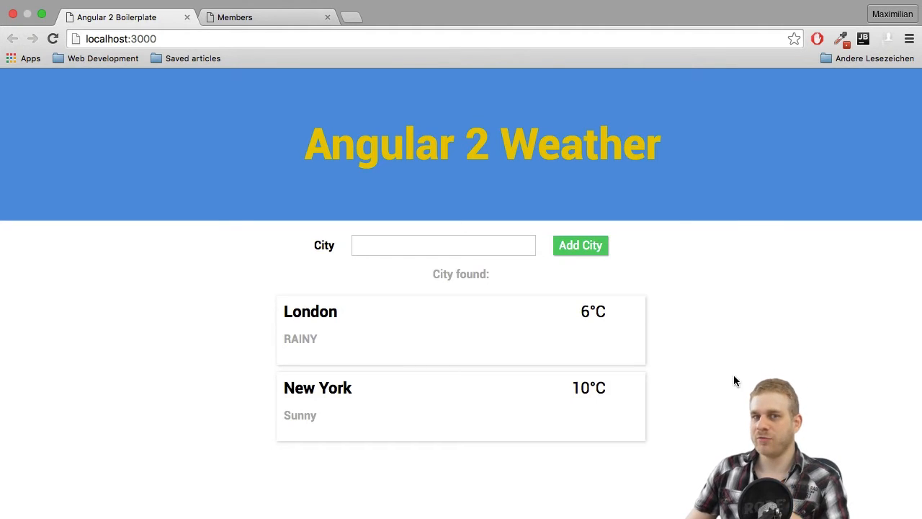
mouse_move(204, 219)
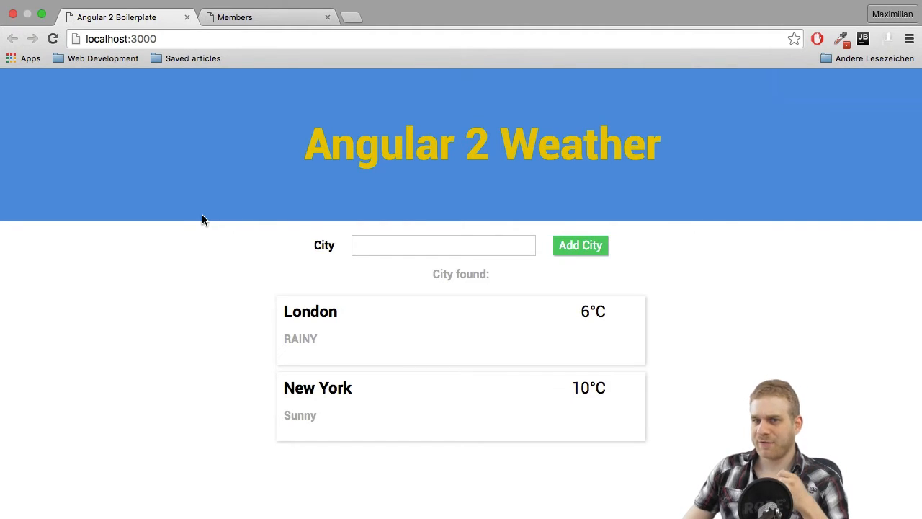
mouse_move(111, 395)
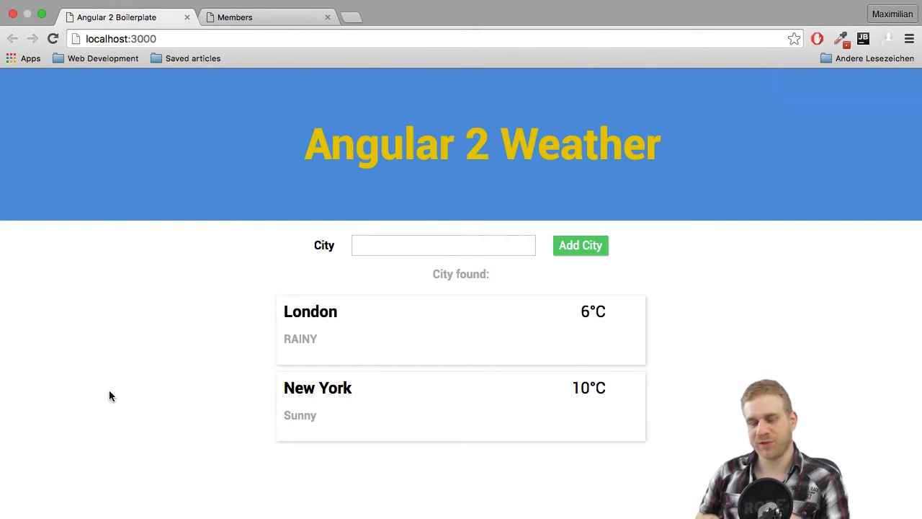
mouse_move(333, 329)
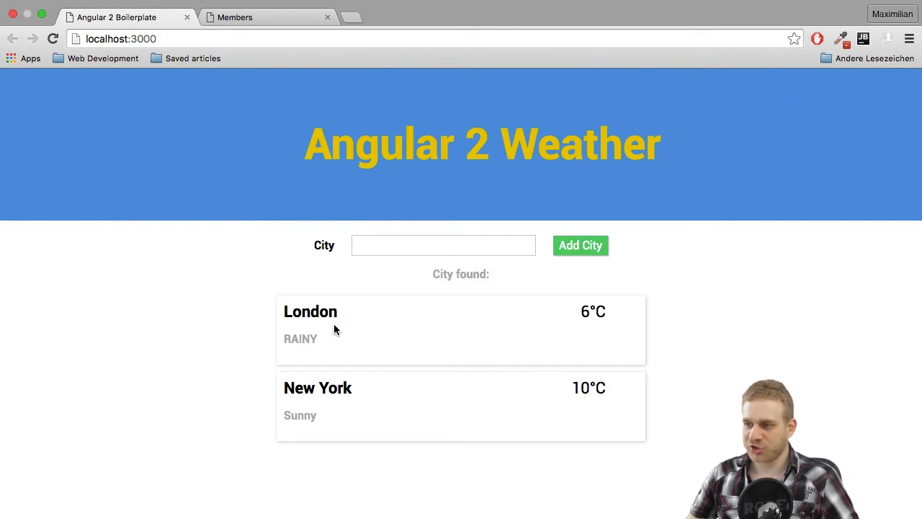
mouse_move(421, 367)
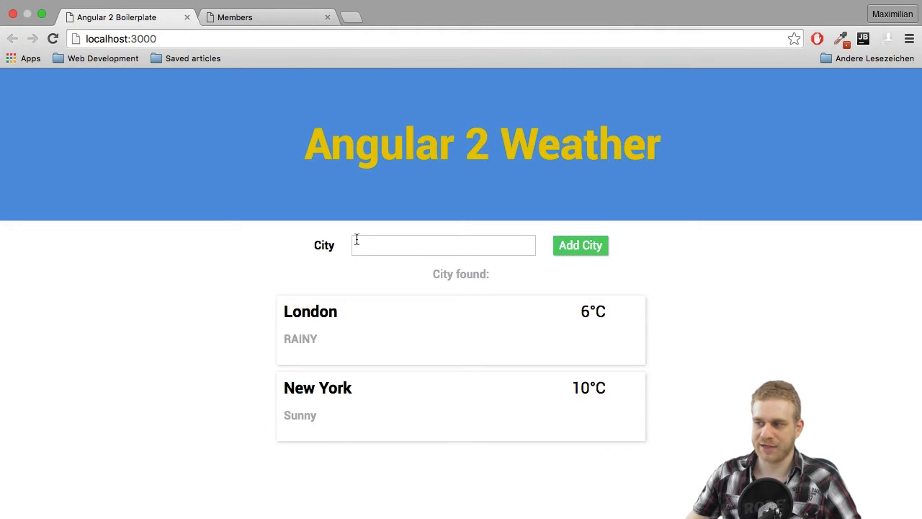
Step: Add Berlin in the weather app so its card shows 12.74°C with overcast clouds
click(580, 245)
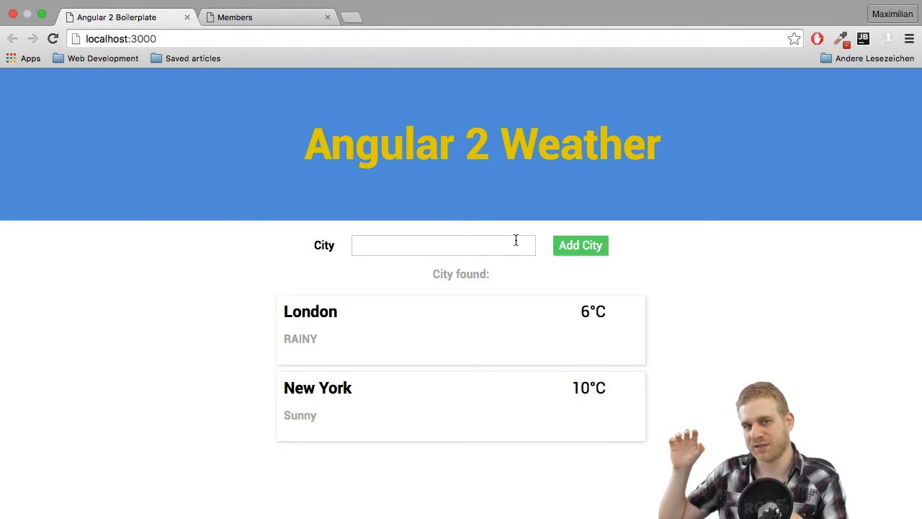
mouse_move(420, 149)
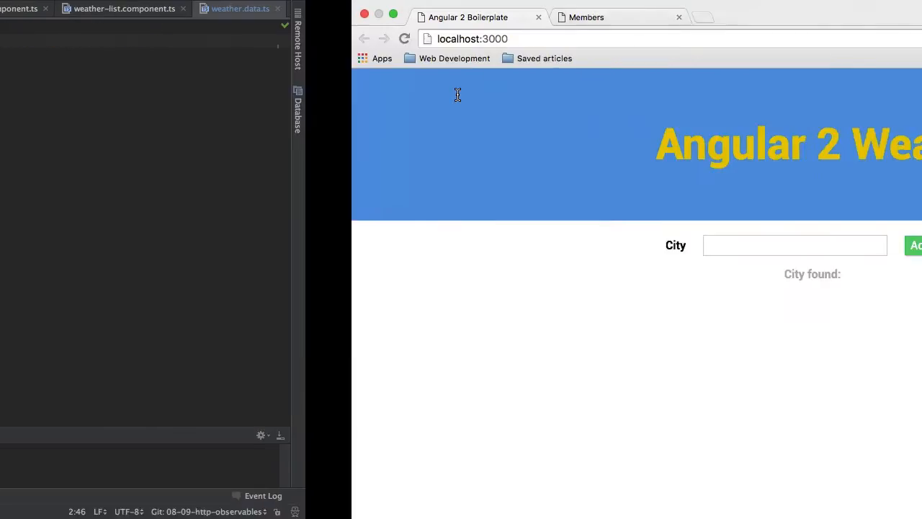
text(Berlin)
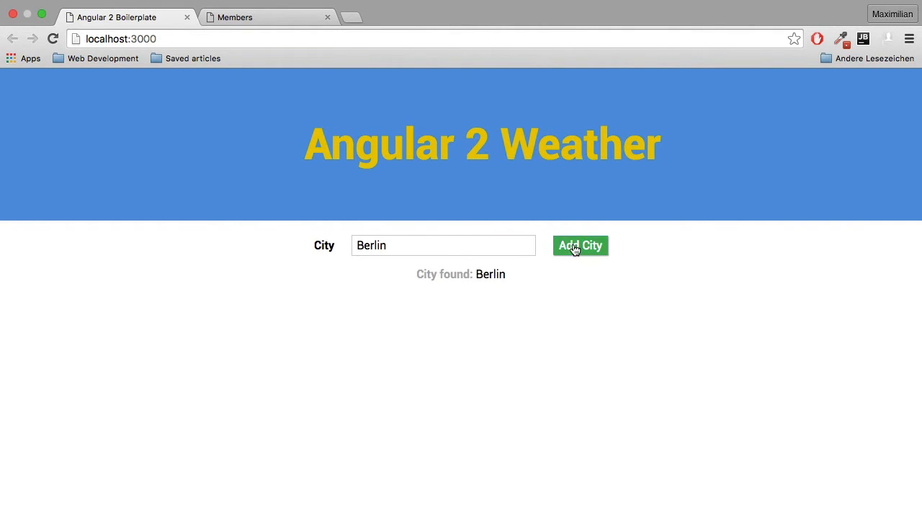
click(580, 245)
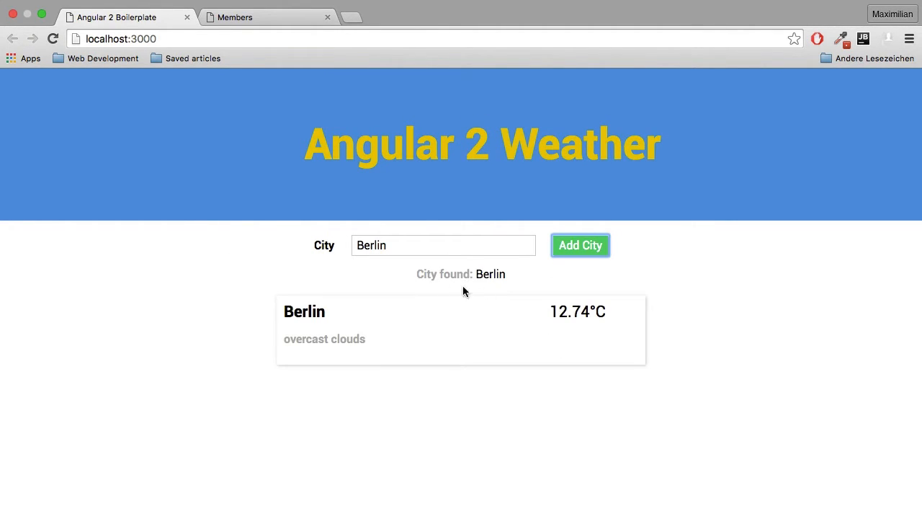
mouse_move(272, 311)
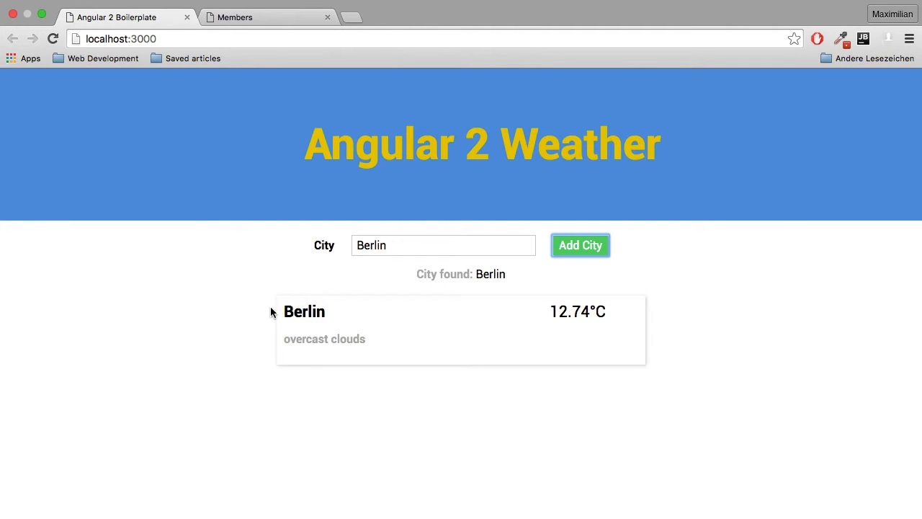
mouse_move(61, 339)
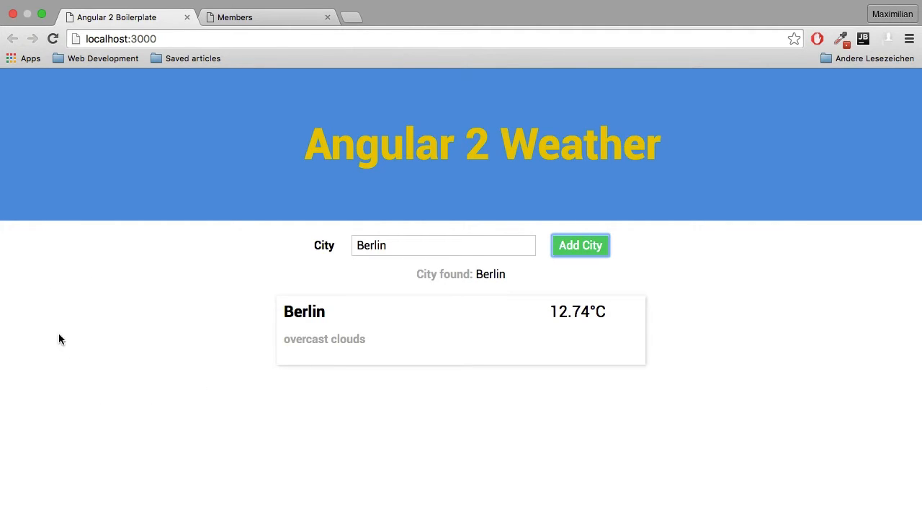
mouse_move(137, 285)
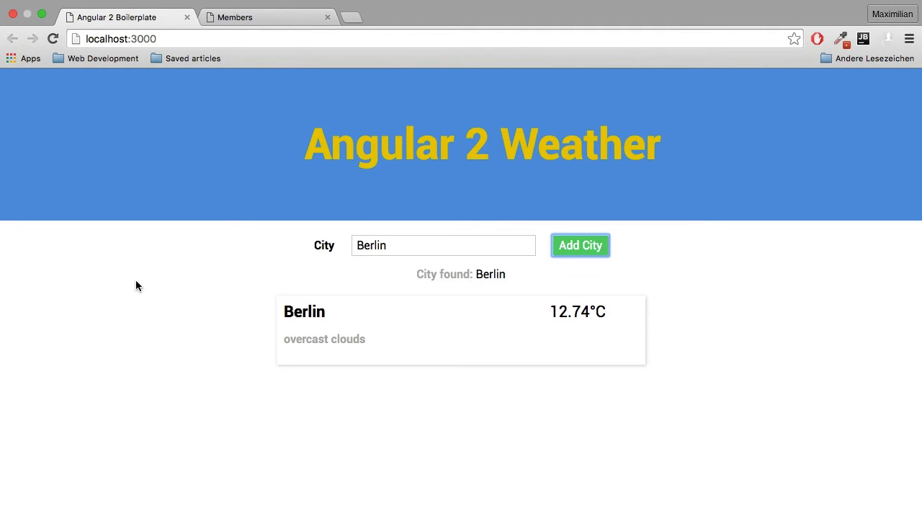
mouse_move(173, 189)
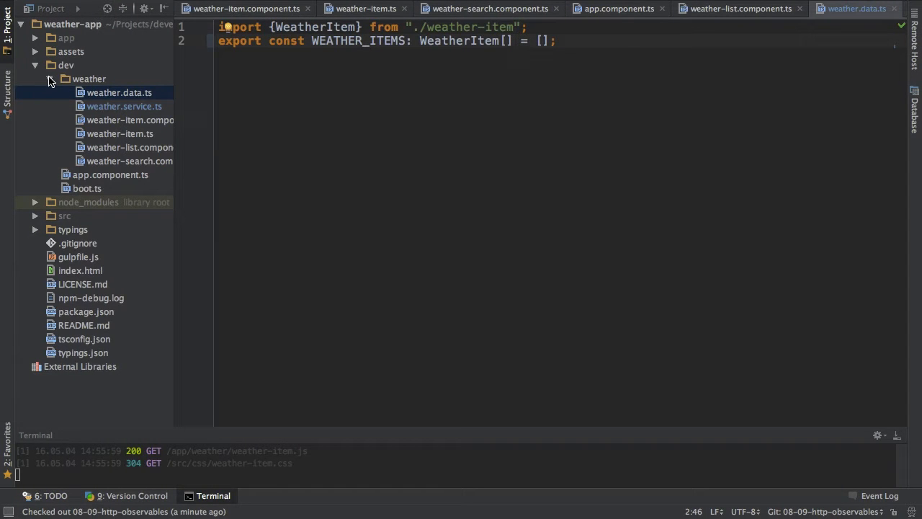
Step: Create profile.ts in the dev folder and add it to Git
click(66, 65)
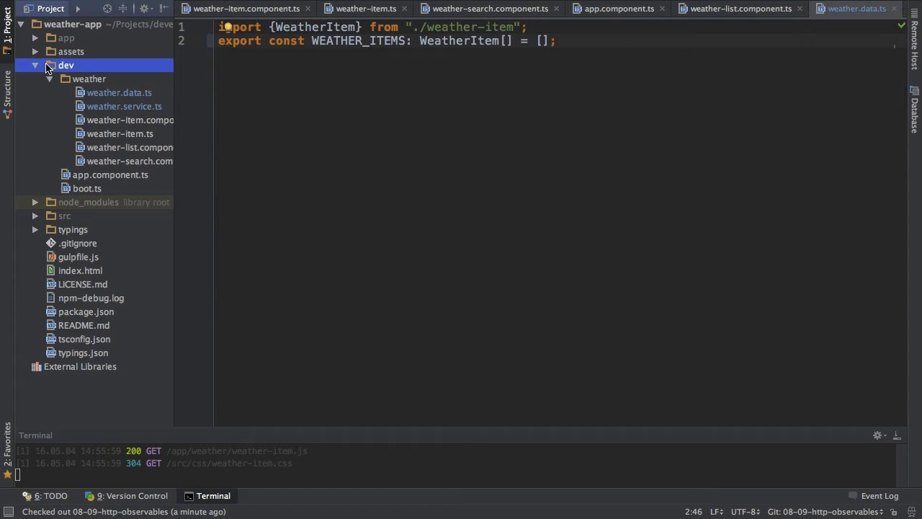
mouse_move(81, 72)
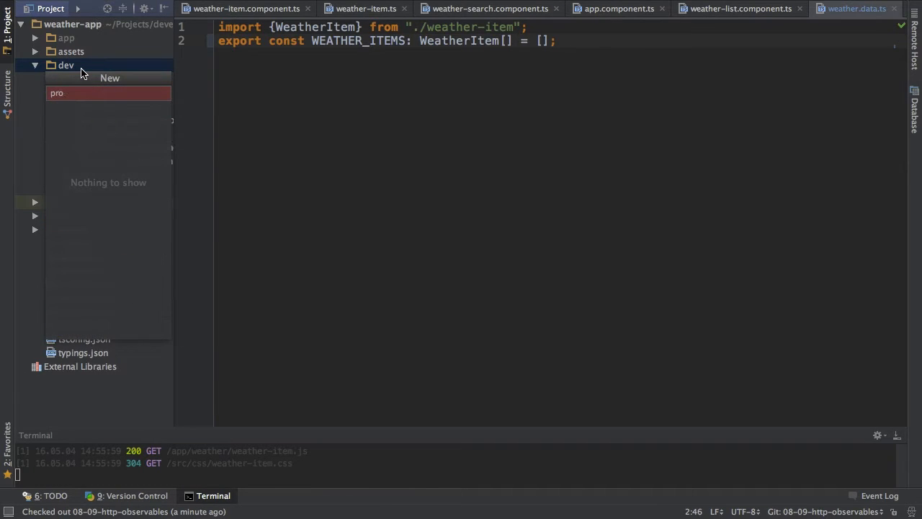
click(65, 65)
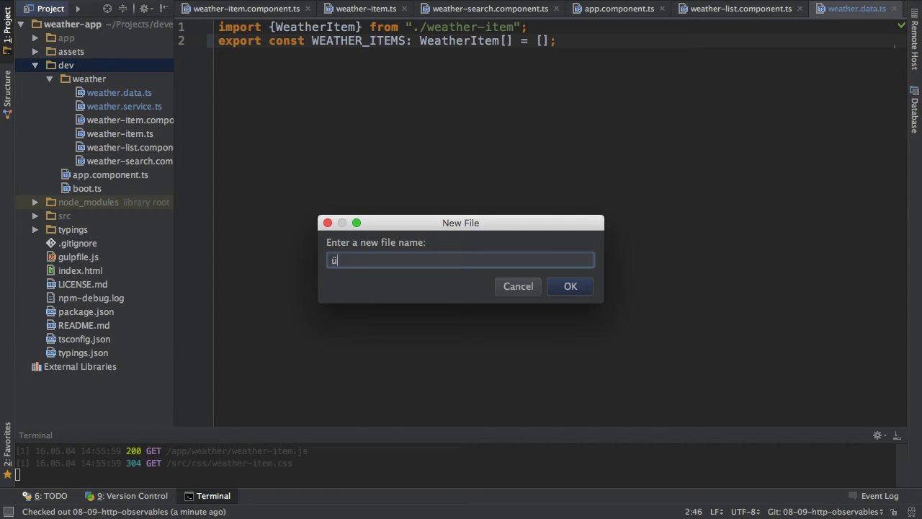
click(569, 286)
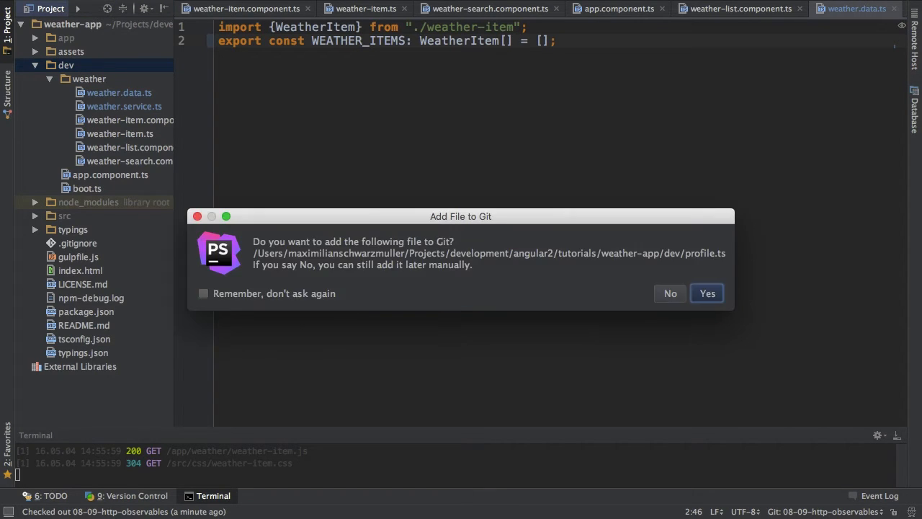
click(705, 293)
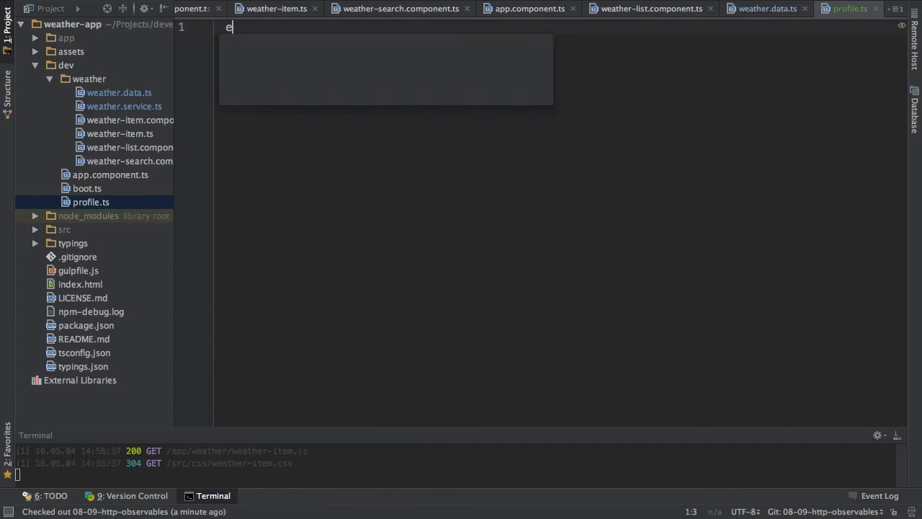
Step: Write an exported Profile class with constructor(public profileName: string, cities: string[])
text(xport class Profile)
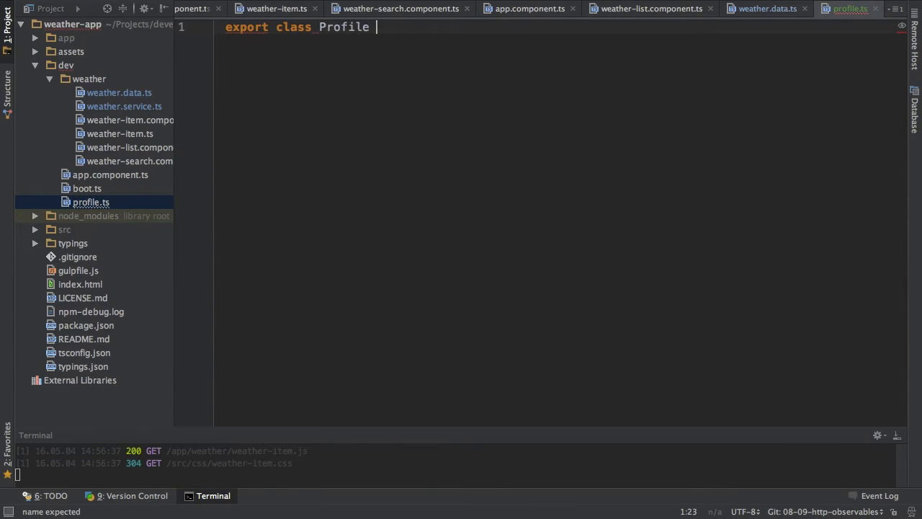
text({)
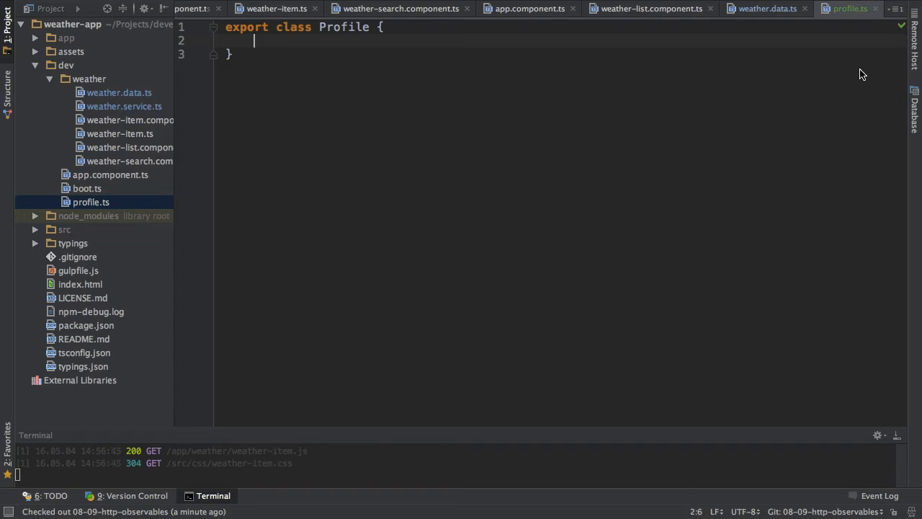
text(c)
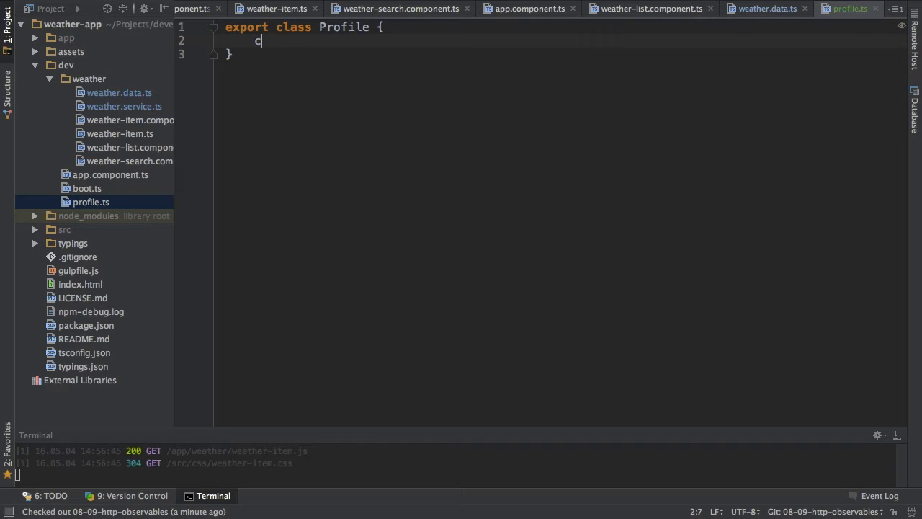
text(constructor(public profileNa)
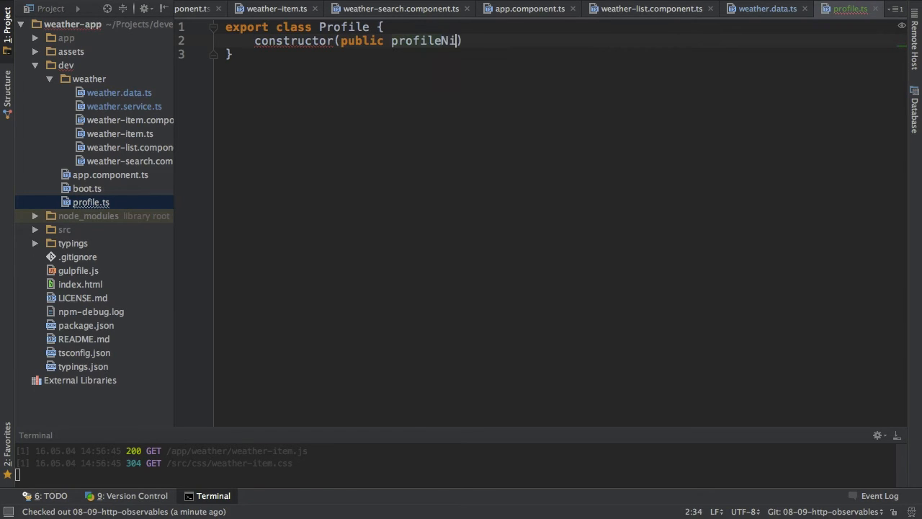
text(ame)
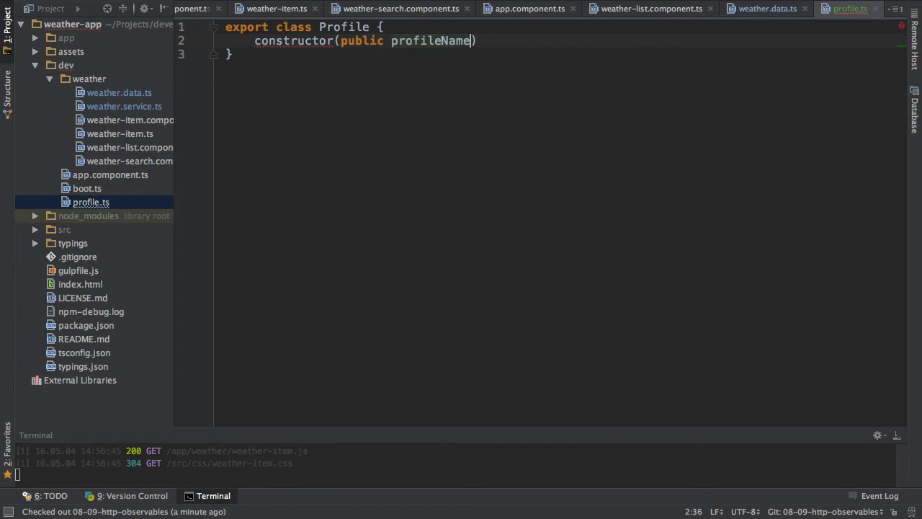
text(: string)
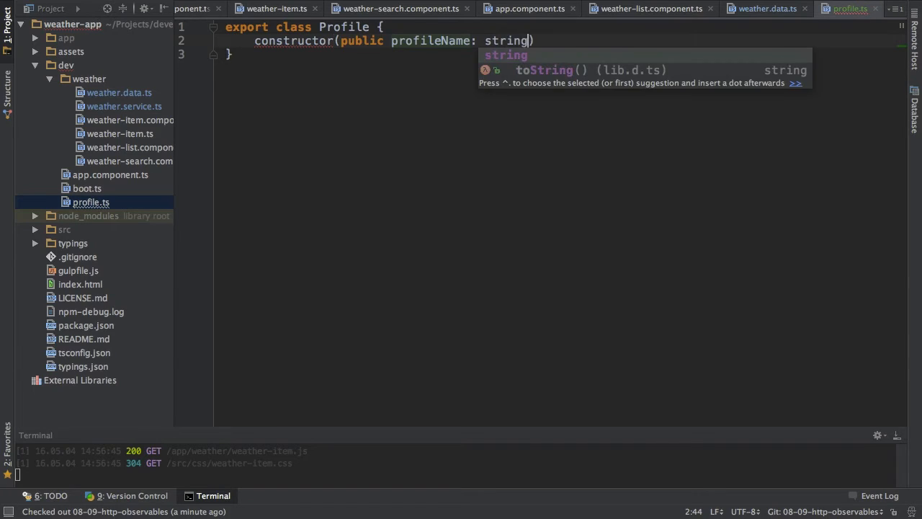
text(,)
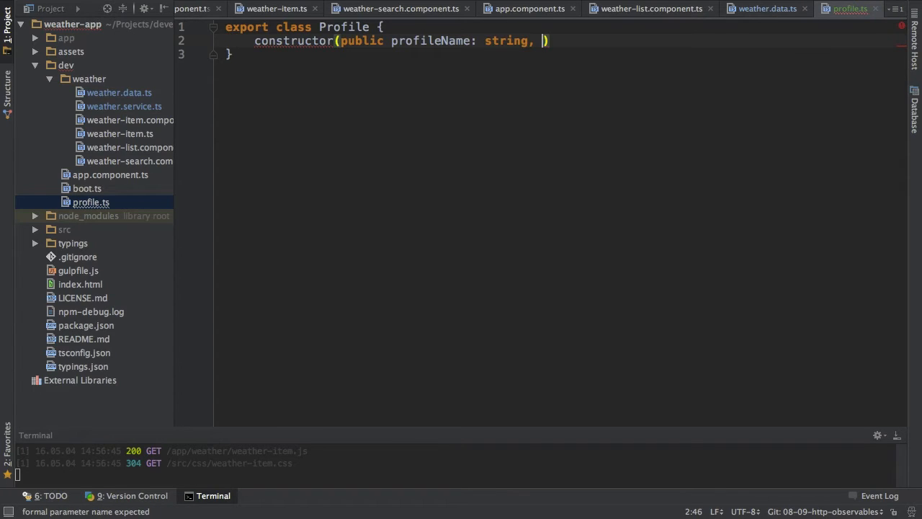
text(cities)
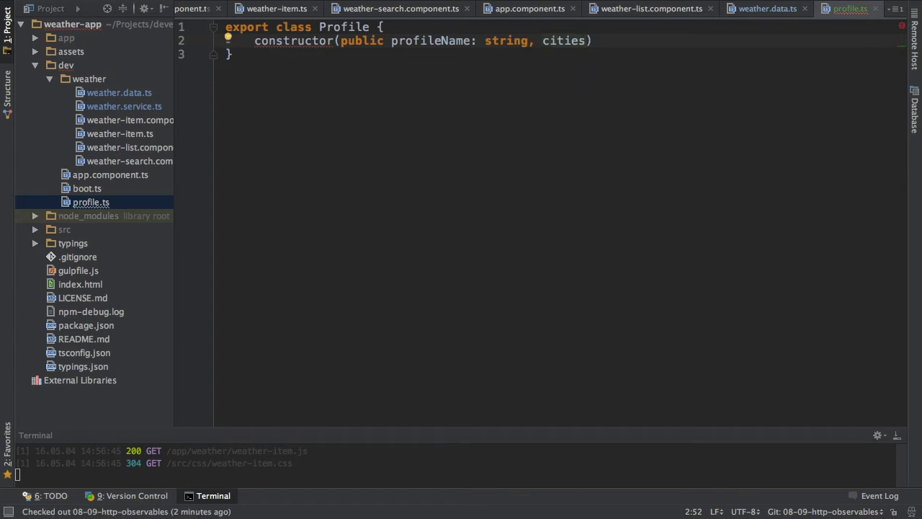
text(: string[)
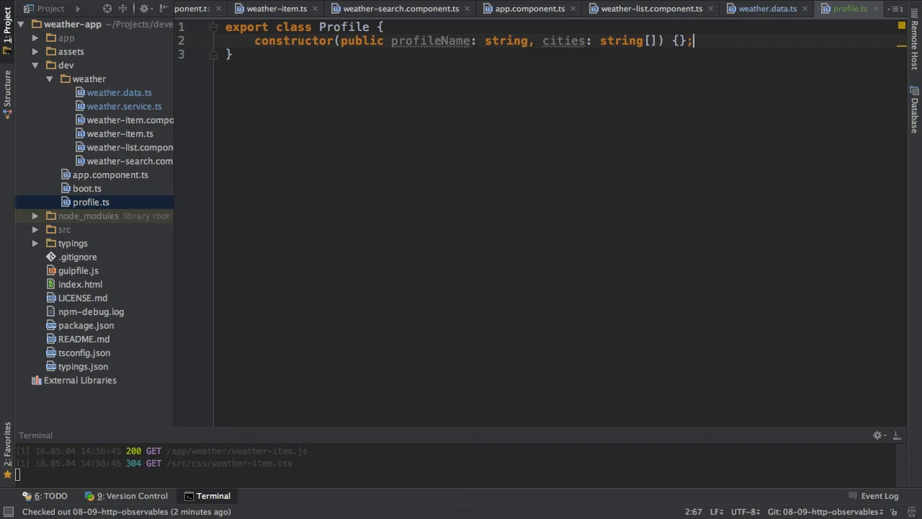
mouse_move(565, 74)
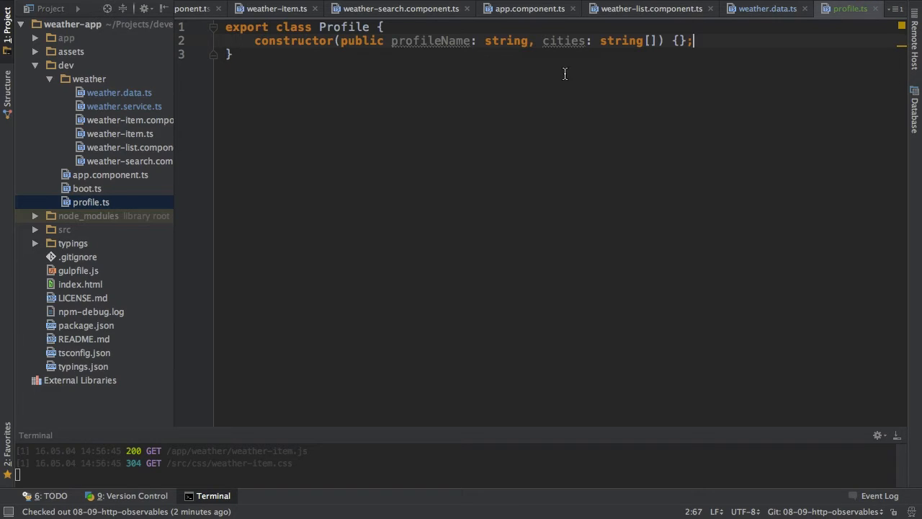
mouse_move(586, 41)
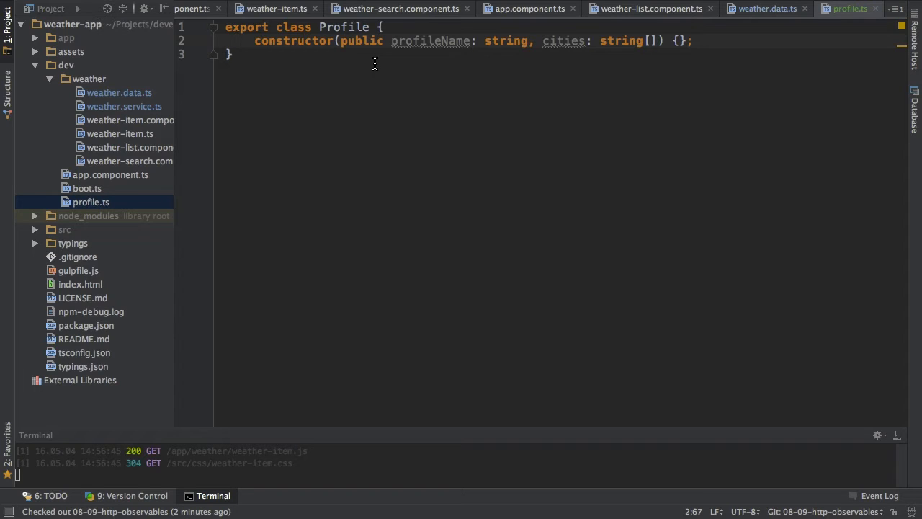
Step: Create a new sidebar.component.ts file in the dev folder
click(65, 64)
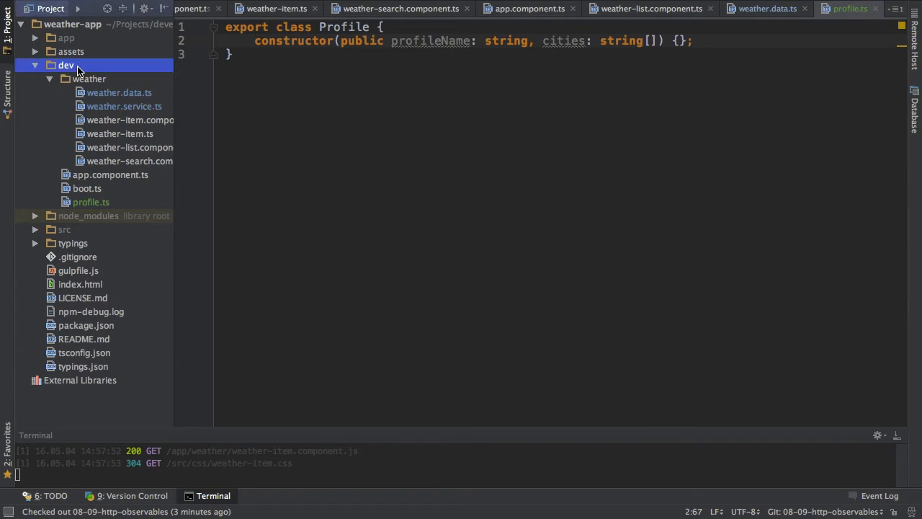
right_click(66, 65)
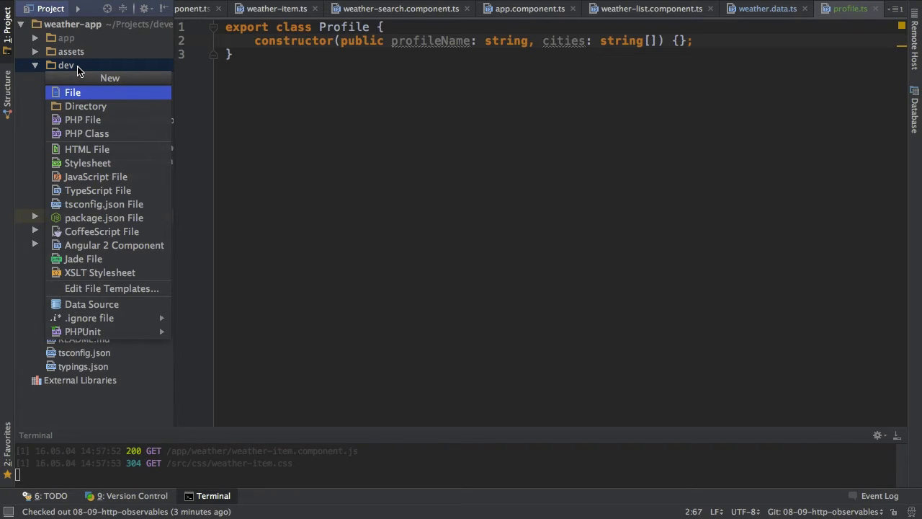
text(s)
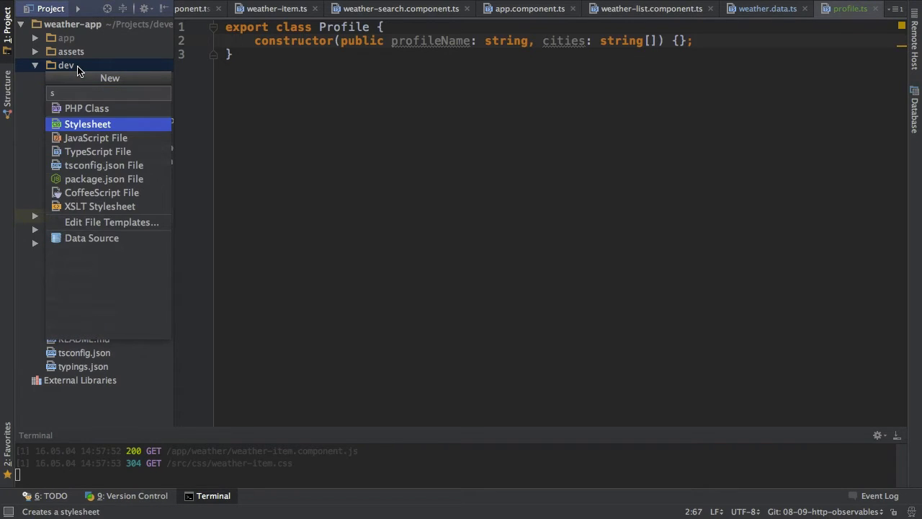
click(87, 124)
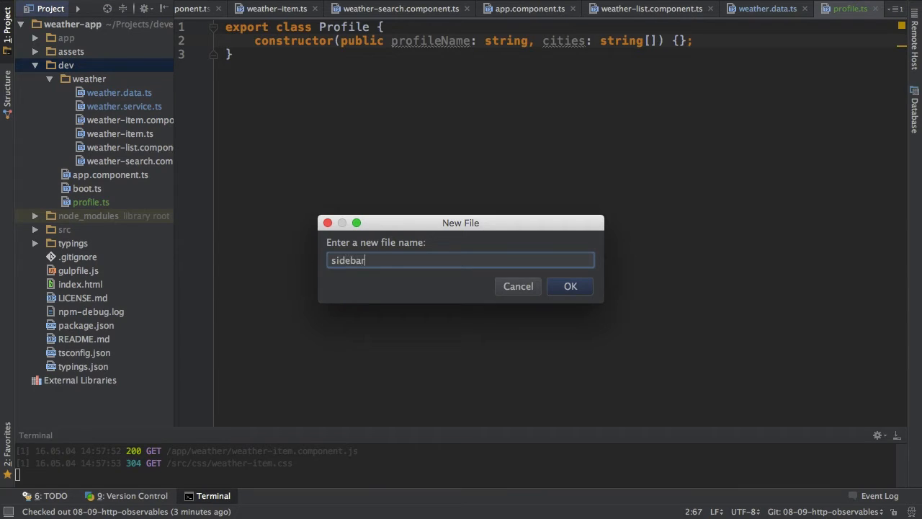
click(570, 286)
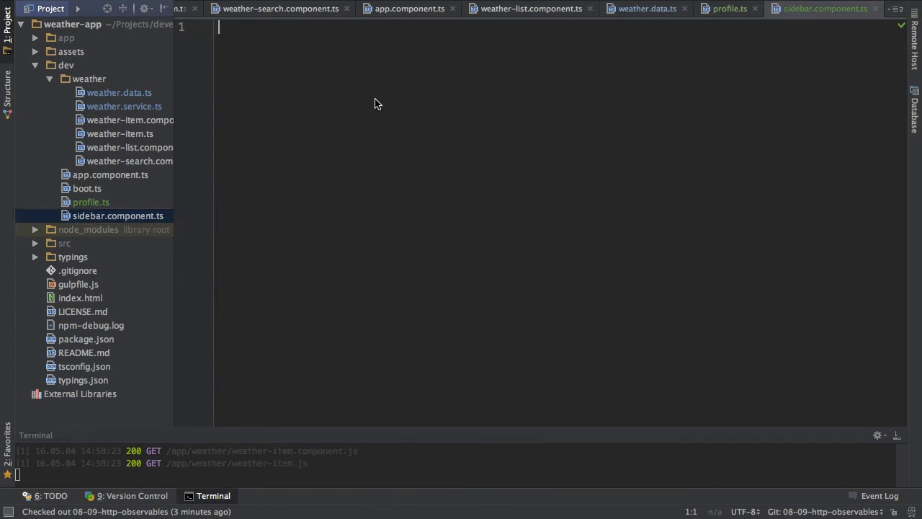
text(export class)
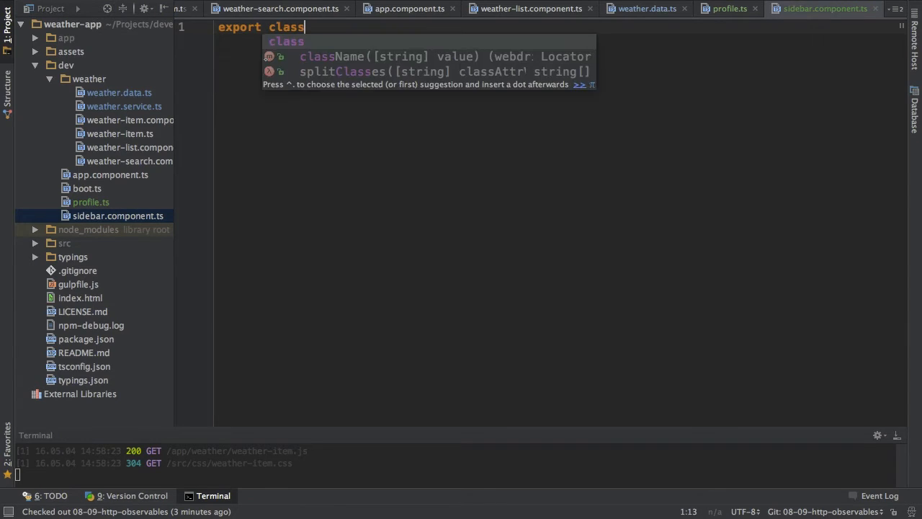
text(SidebarComponent {)
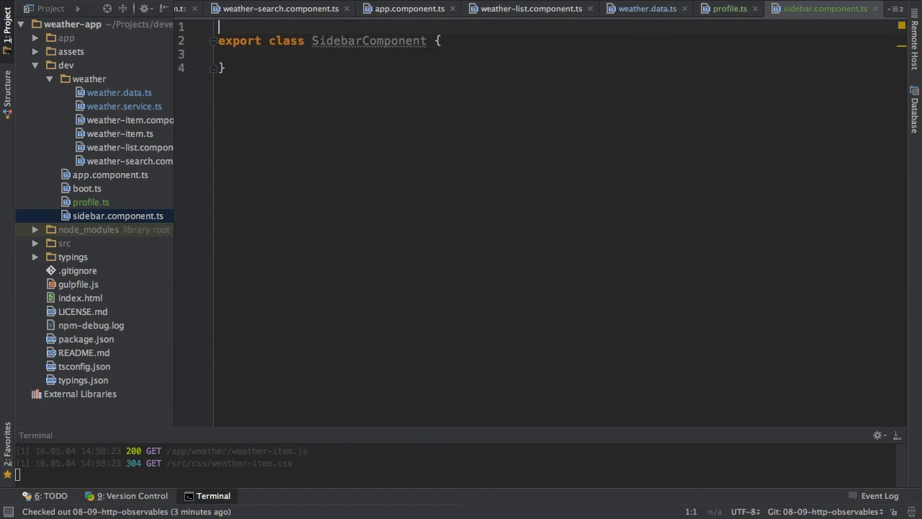
text(@Component({)
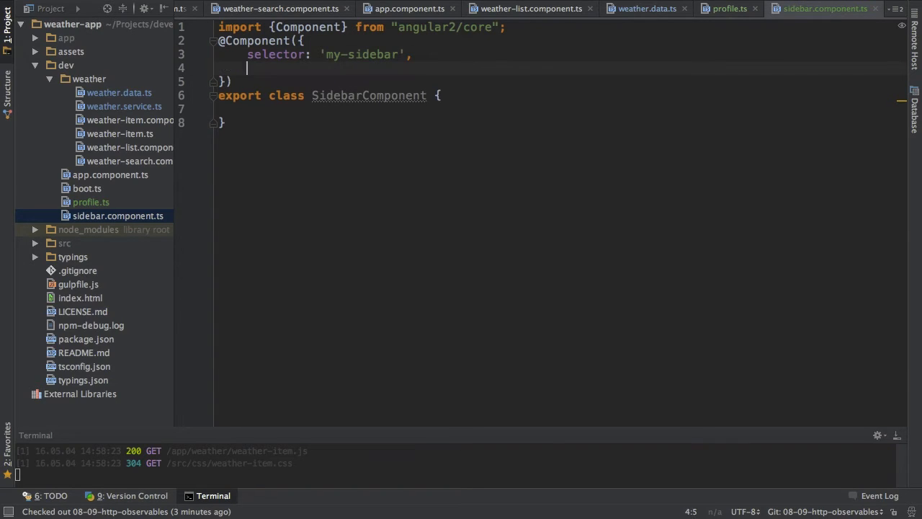
Step: Start the component template with an <h3>Saved Profiles</h3> heading
text(template: `)
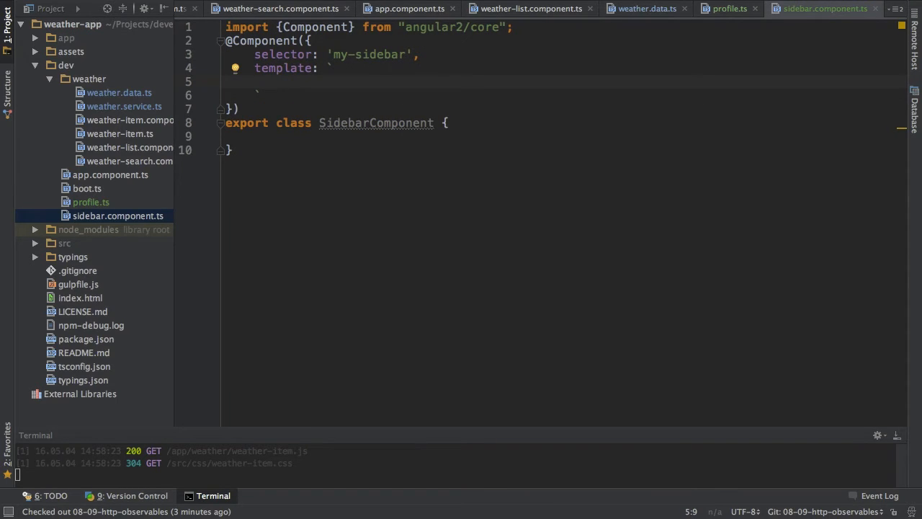
text(<h)
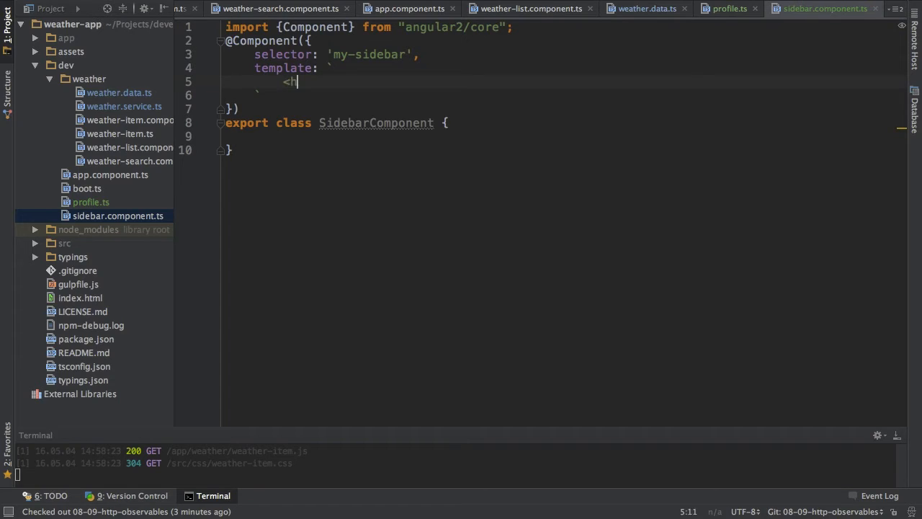
text(3>Saved P)
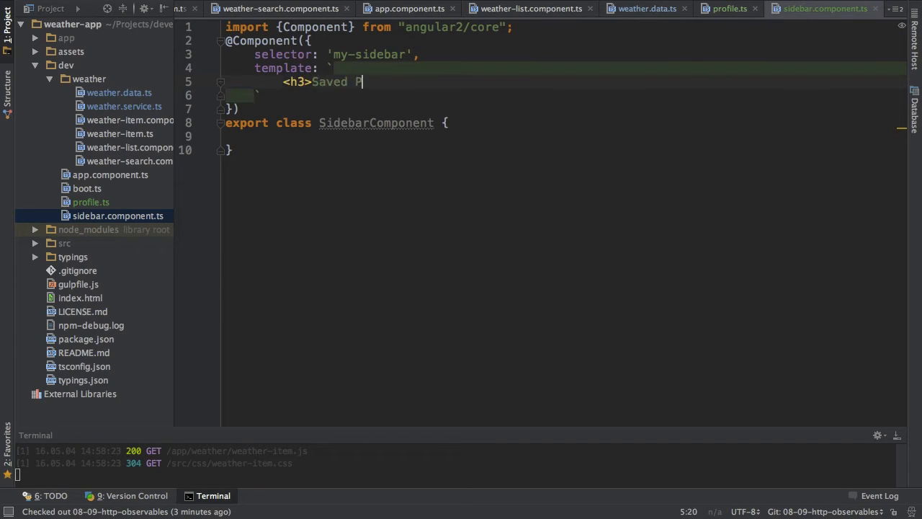
text(rofiles</h3>)
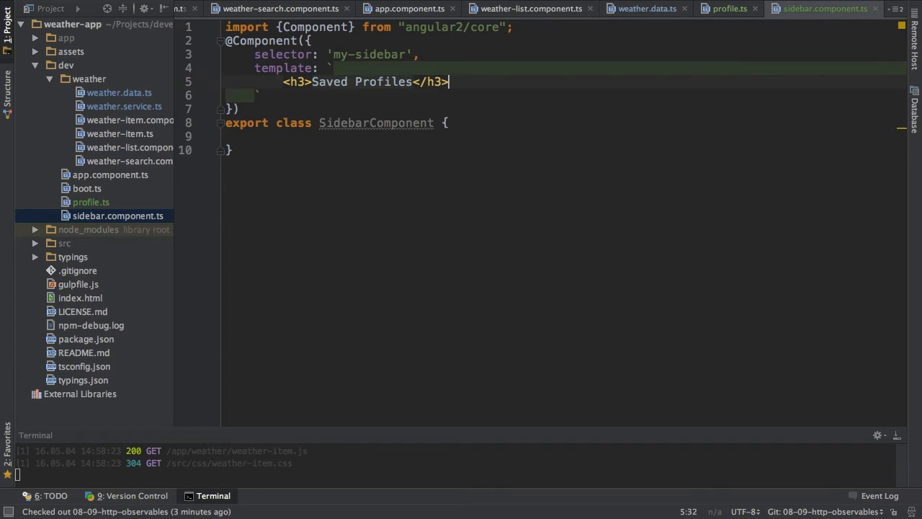
key(enter)
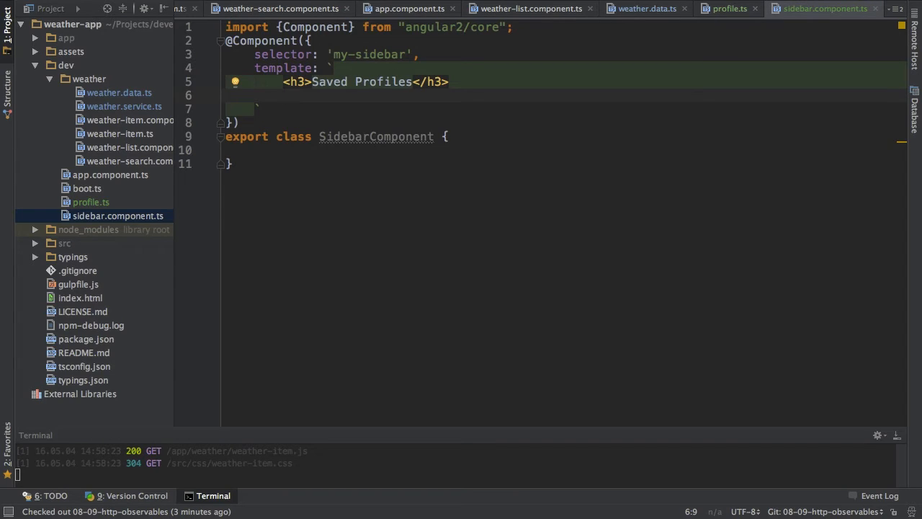
Step: Add a 'Save List to Profile' button, then test by adding Berlin in Chrome
text(<button></button>)
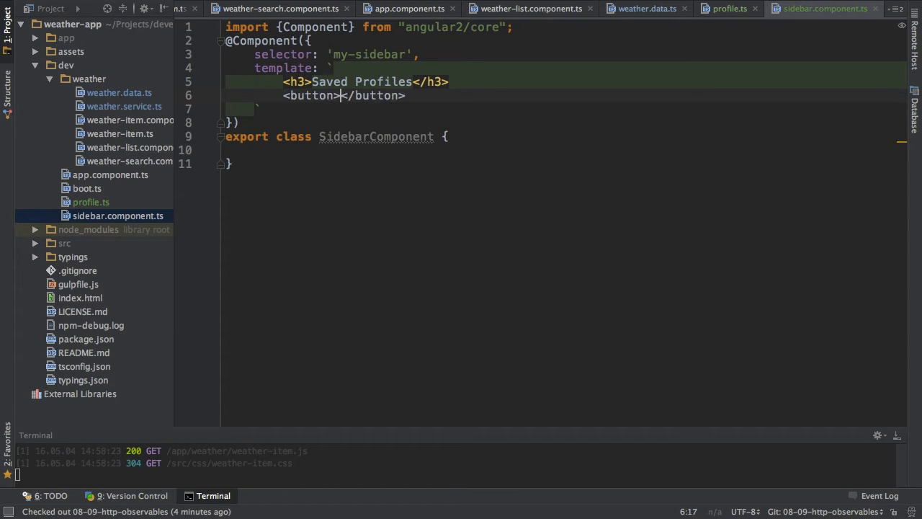
text(Save List to P)
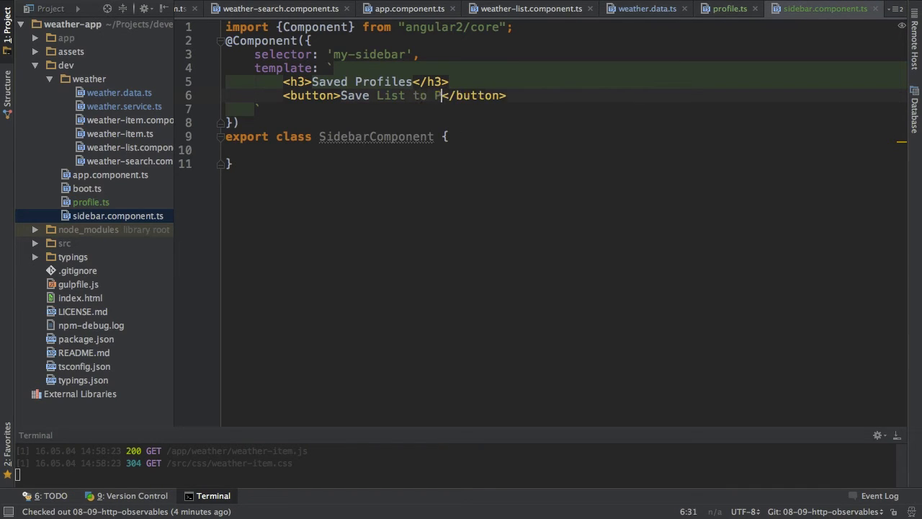
text(rofile)
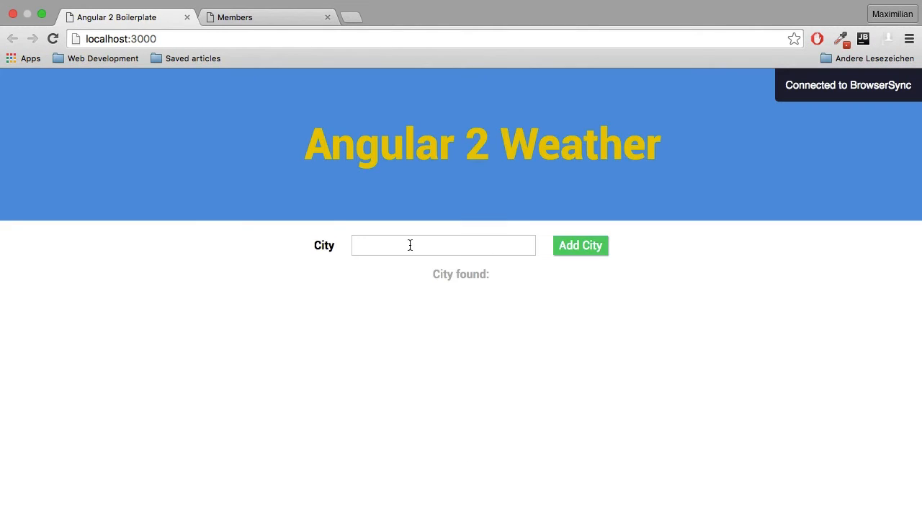
text(Berlin)
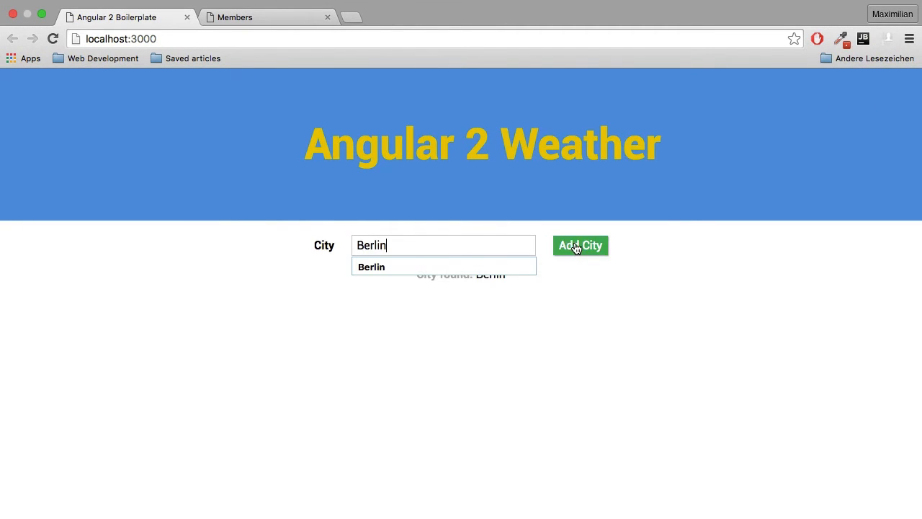
click(580, 244)
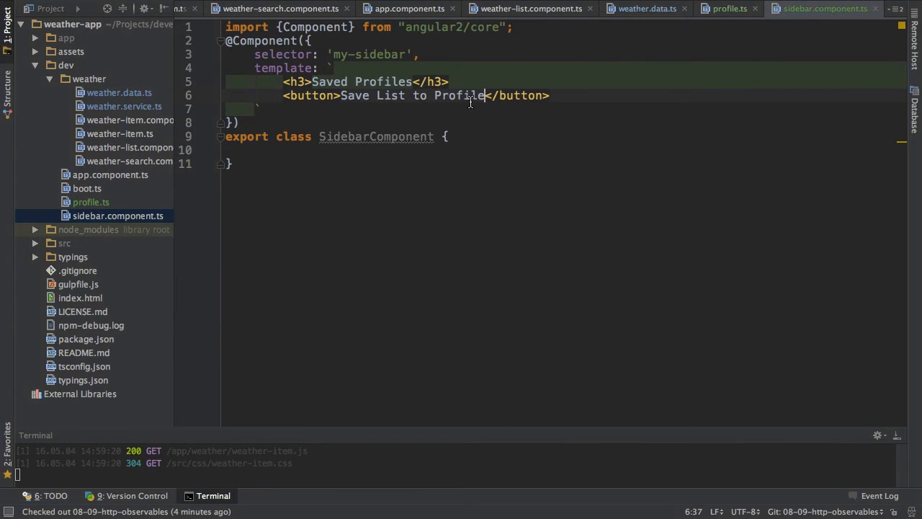
Step: Bind the button's click to onSaveNew() and begin an article block below it
click(414, 95)
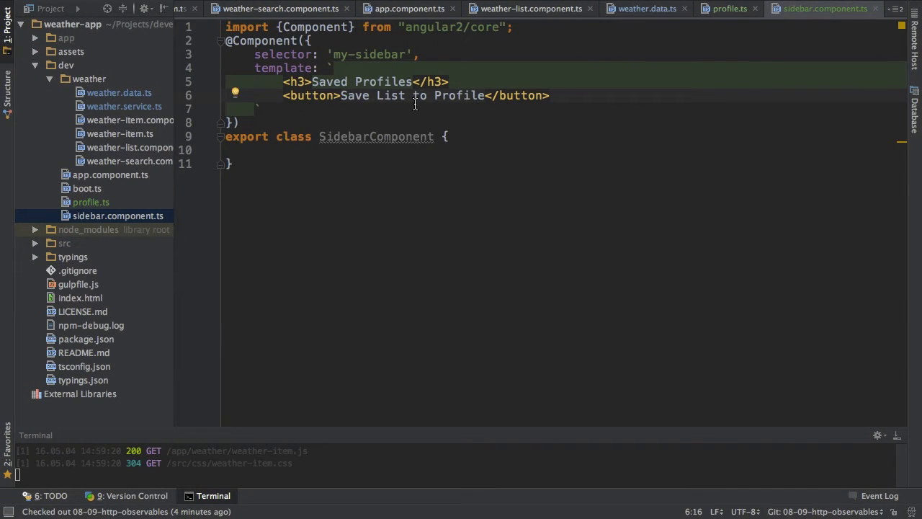
text((click)="o)
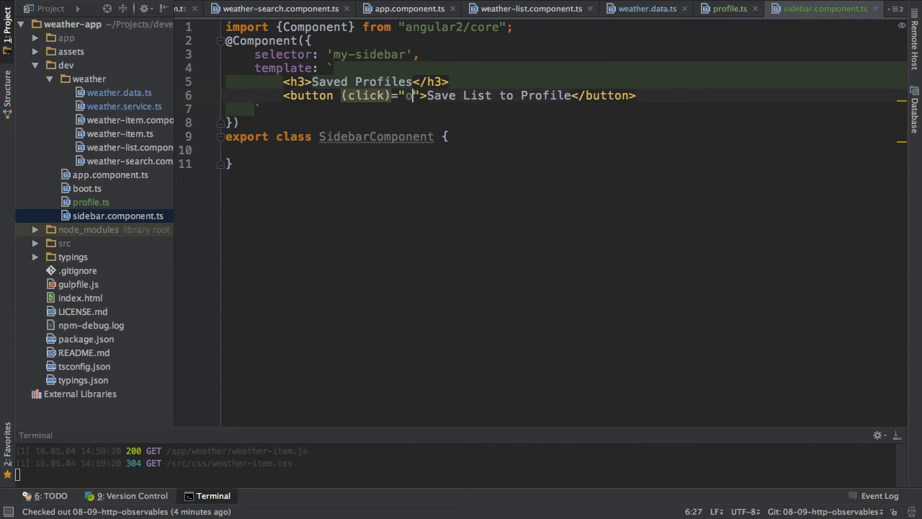
text(nSave)
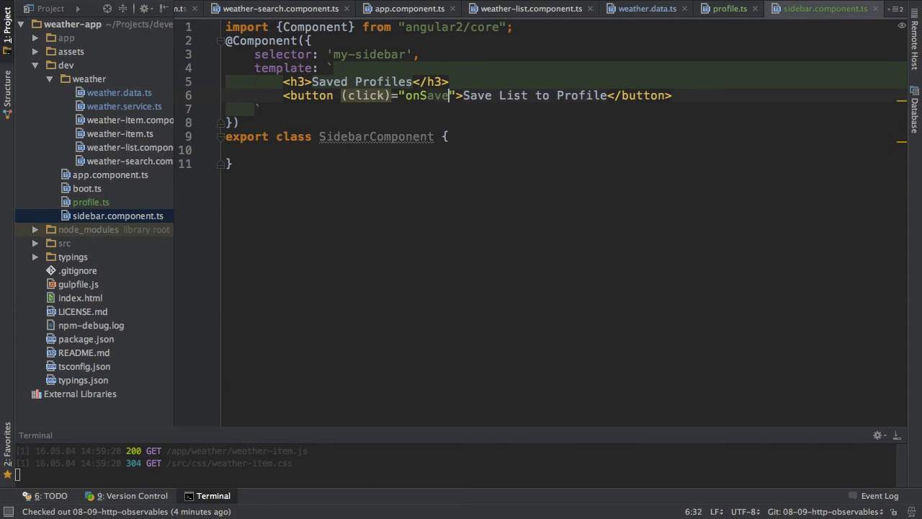
text(New())
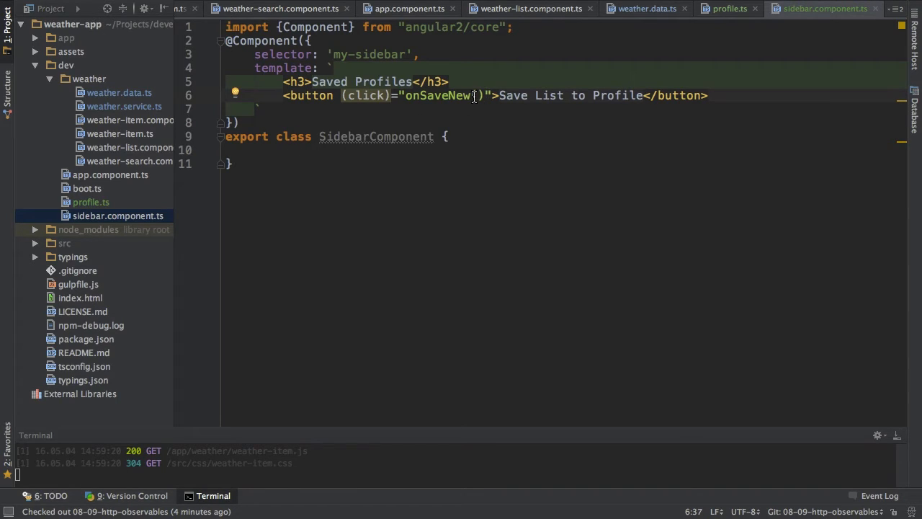
mouse_move(724, 95)
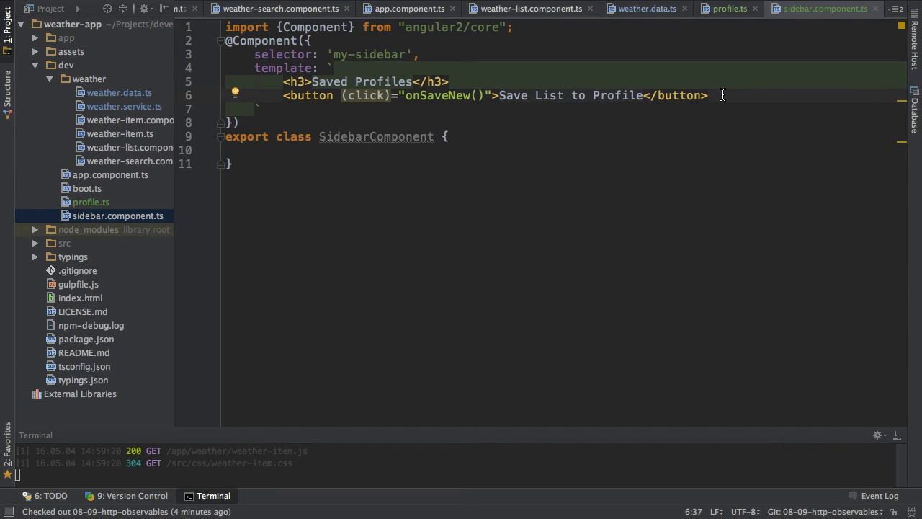
text(article>)
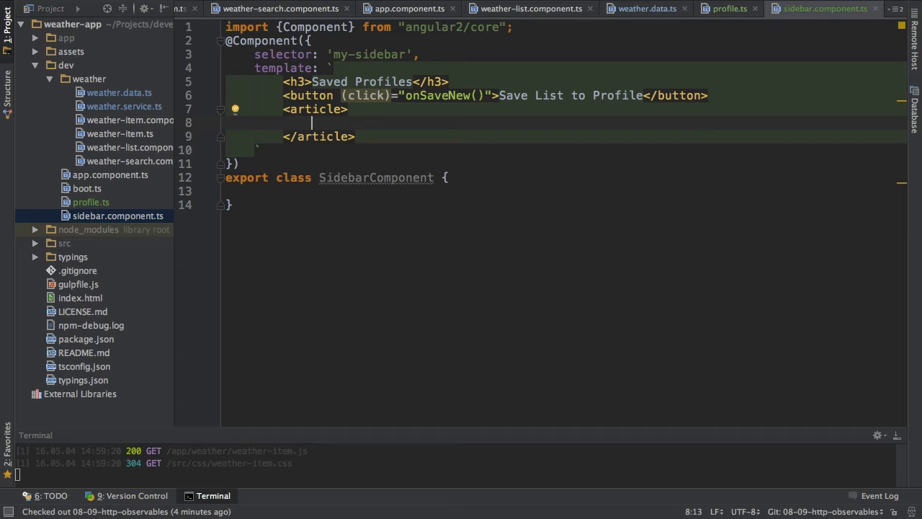
mouse_move(674, 88)
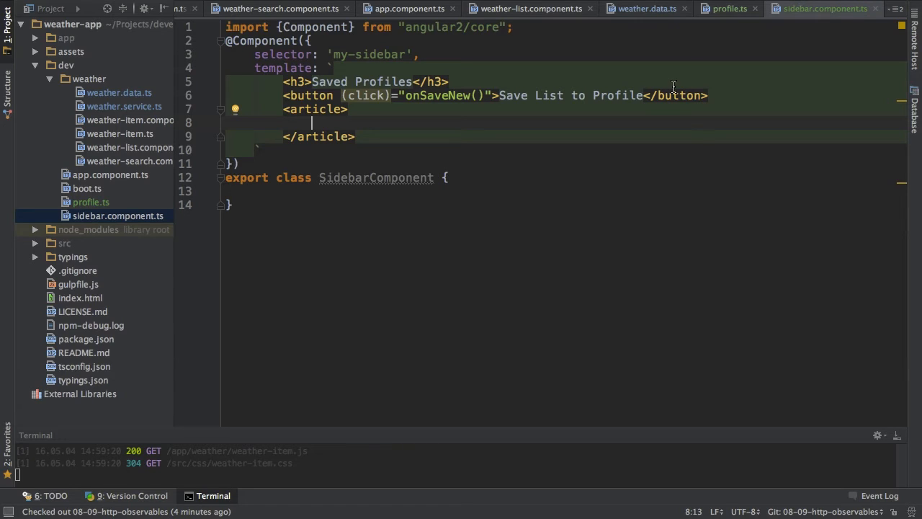
mouse_move(499, 159)
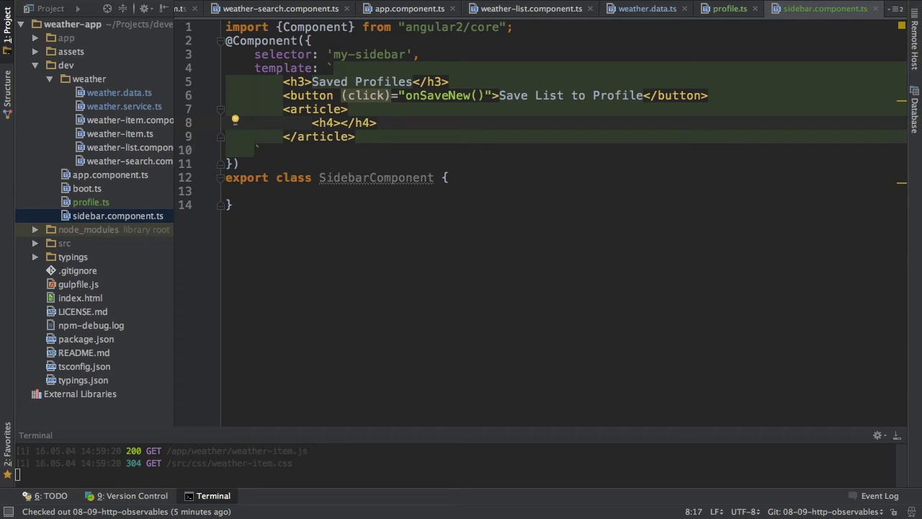
Step: Fill the article with a Profile Name heading, 'Cities: New York, London' paragraph, and X span
text(Profile Name)
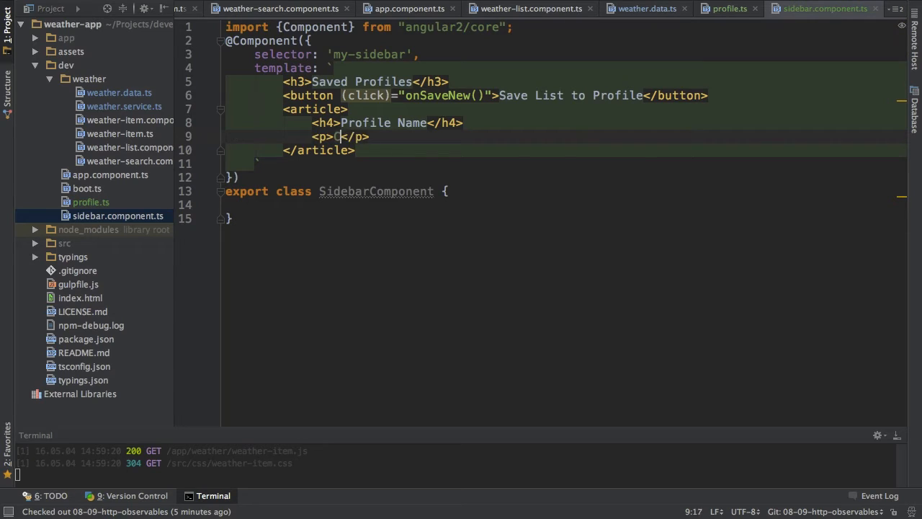
text(Cities: New York, London)
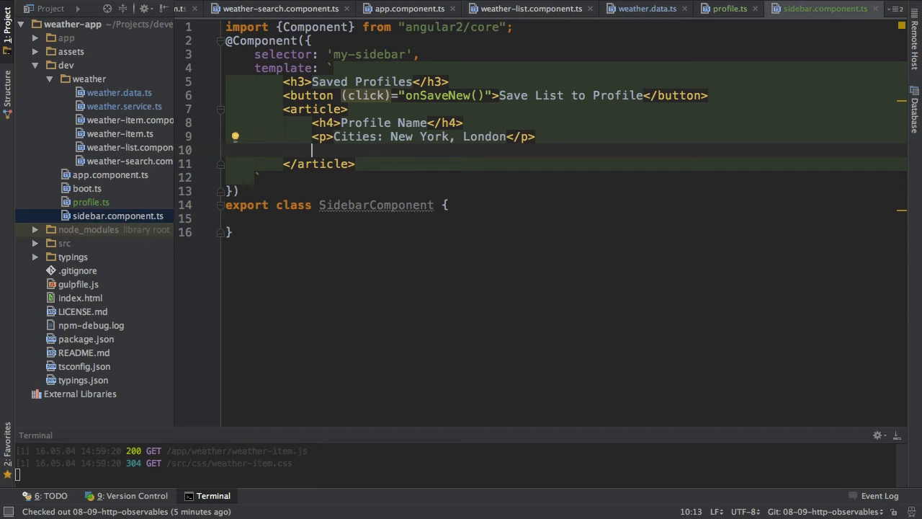
text(<span>X</span>)
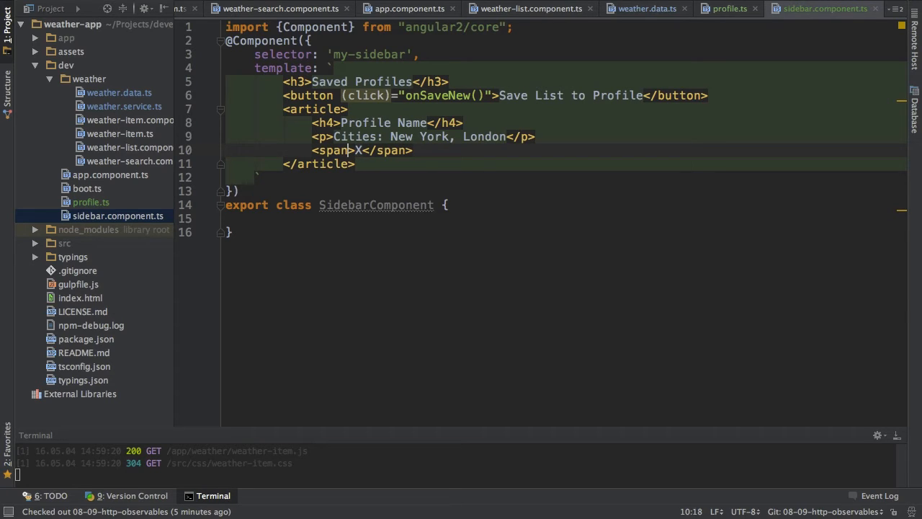
Step: Give the X span class 'delete' and a click binding to onDeleteProfile($event)
text(cl)
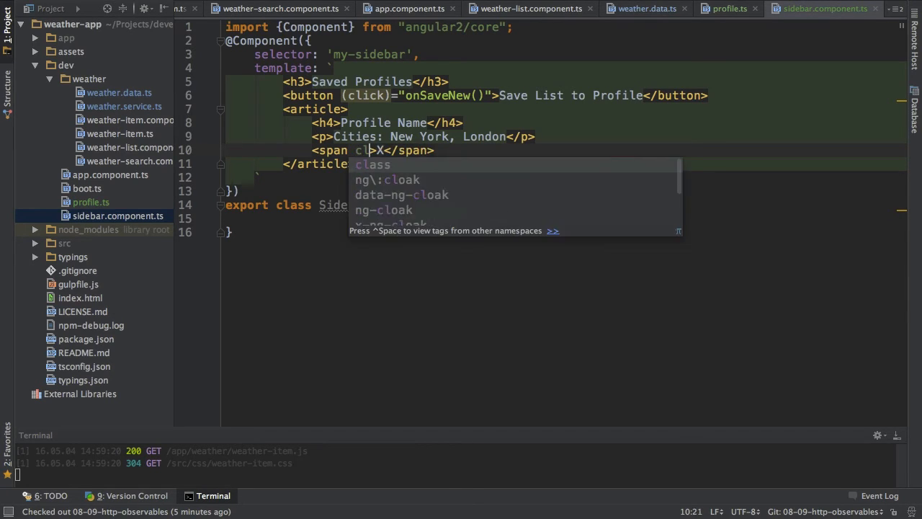
text(class="delete" (click)="">)
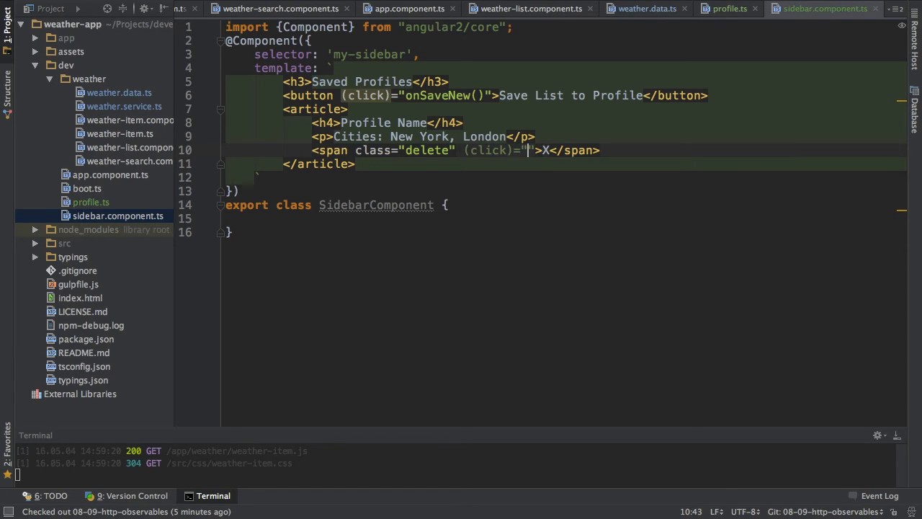
text(onDeleteProdile)
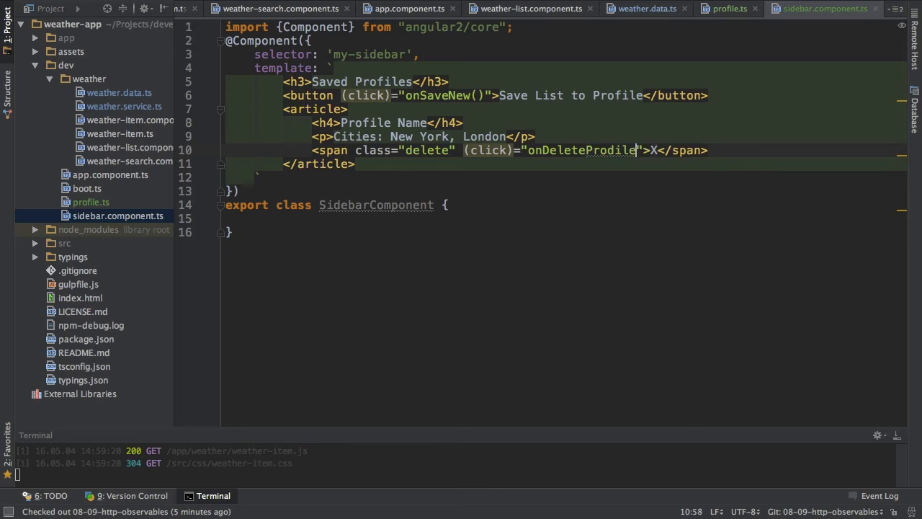
text(($evdn)
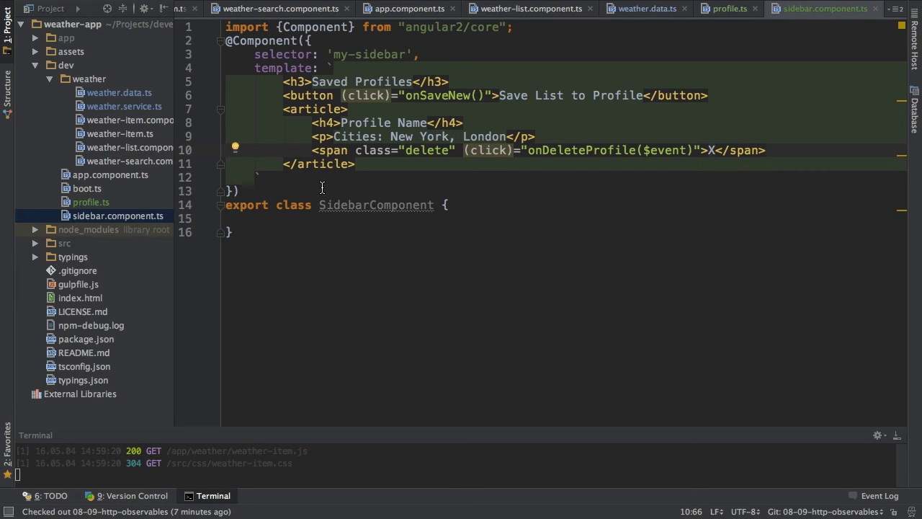
mouse_move(344, 164)
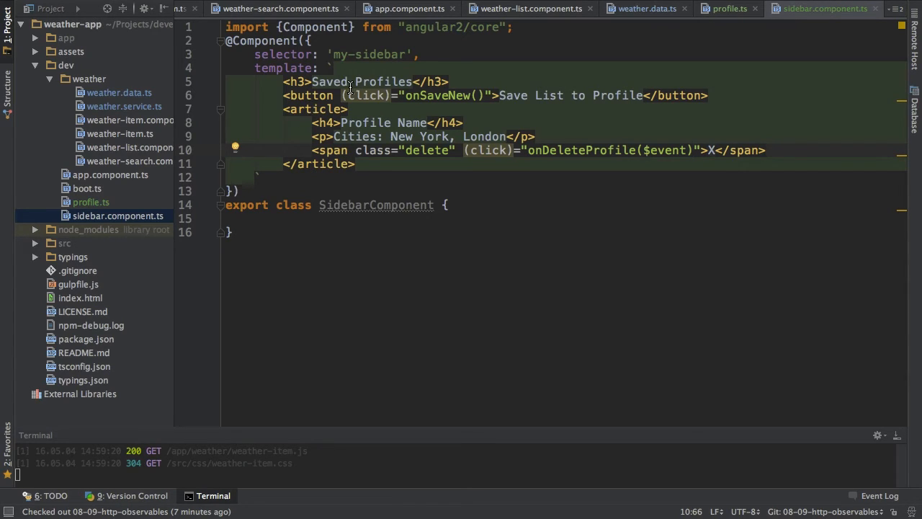
mouse_move(409, 61)
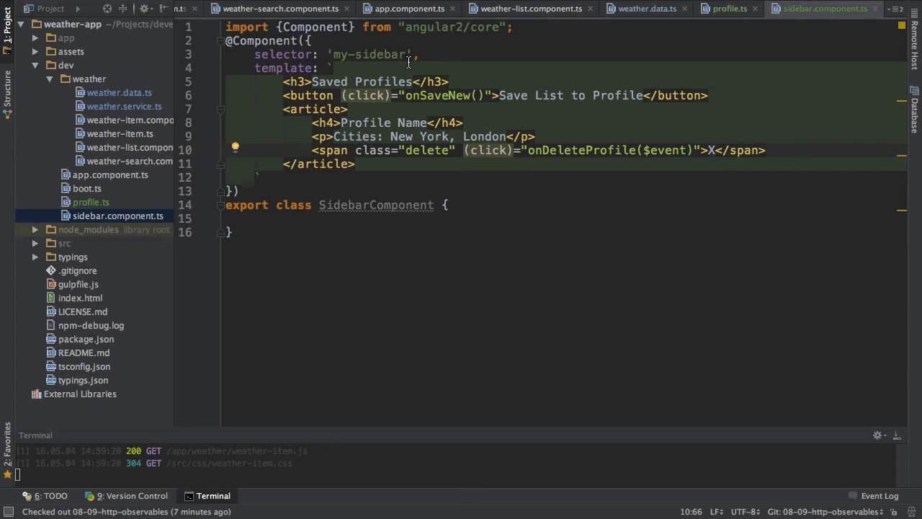
Step: Insert <my-sidebar></my-sidebar> above weather-search in app.component.ts
click(408, 8)
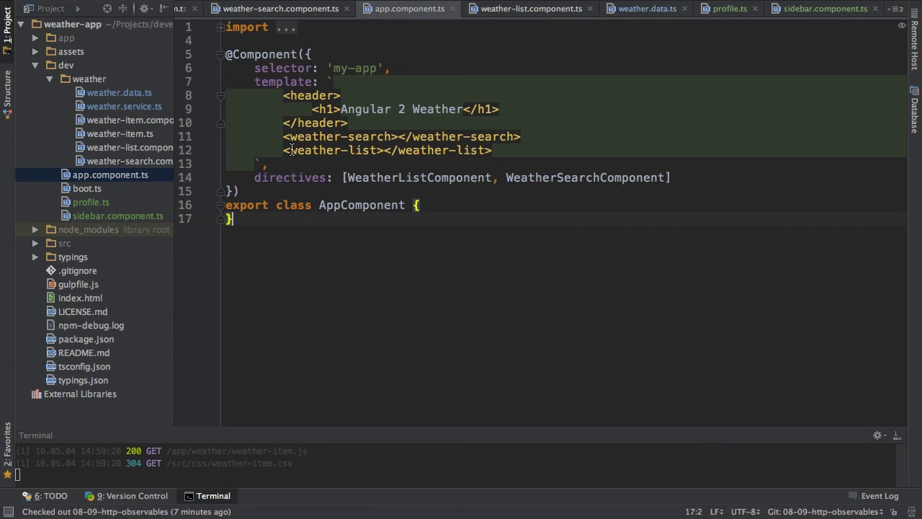
key(enter)
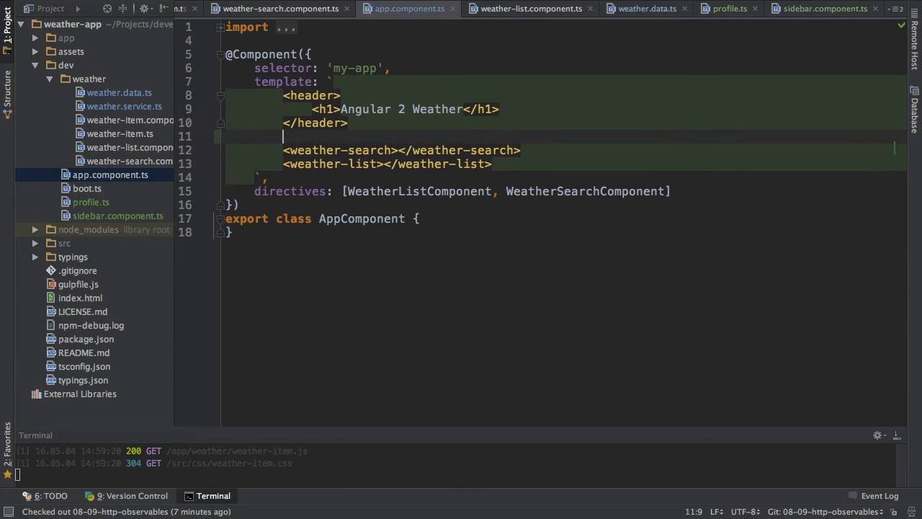
text(my-sidebar></my-sidebar>)
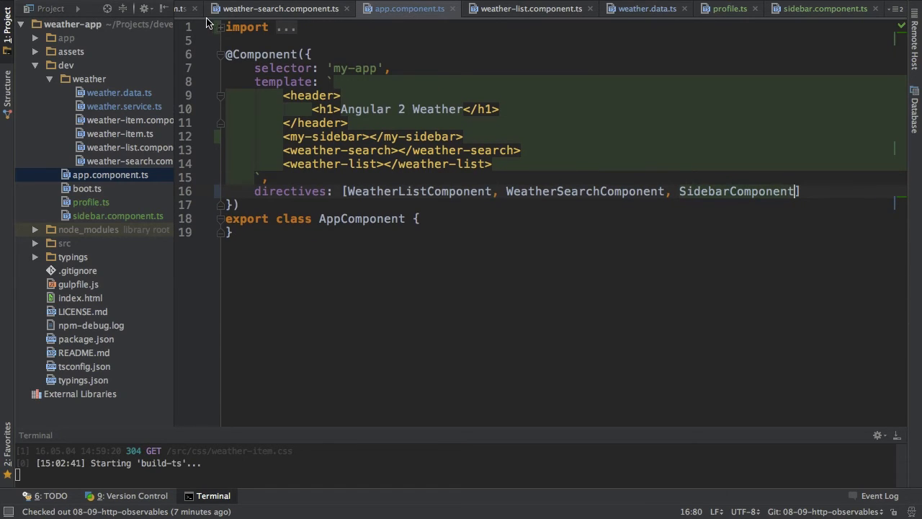
Step: Check the SidebarComponent import, then open sidebar.scss
click(221, 27)
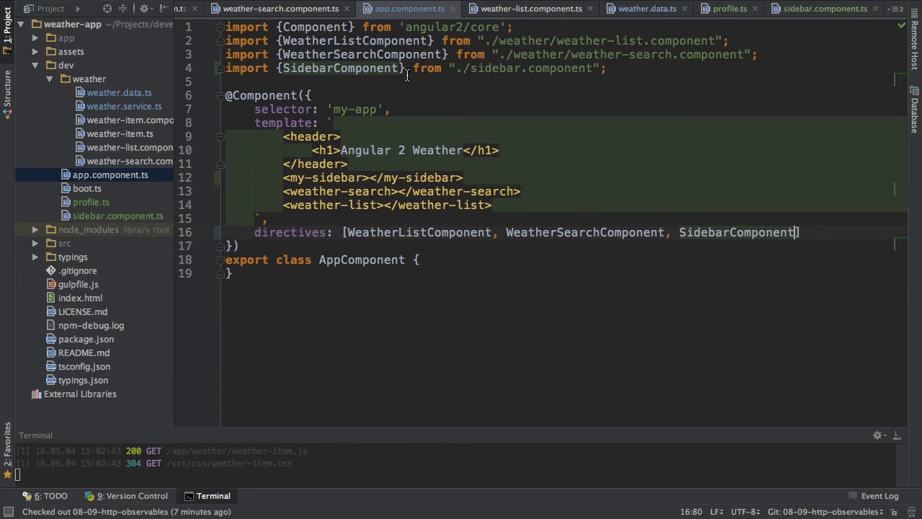
click(222, 26)
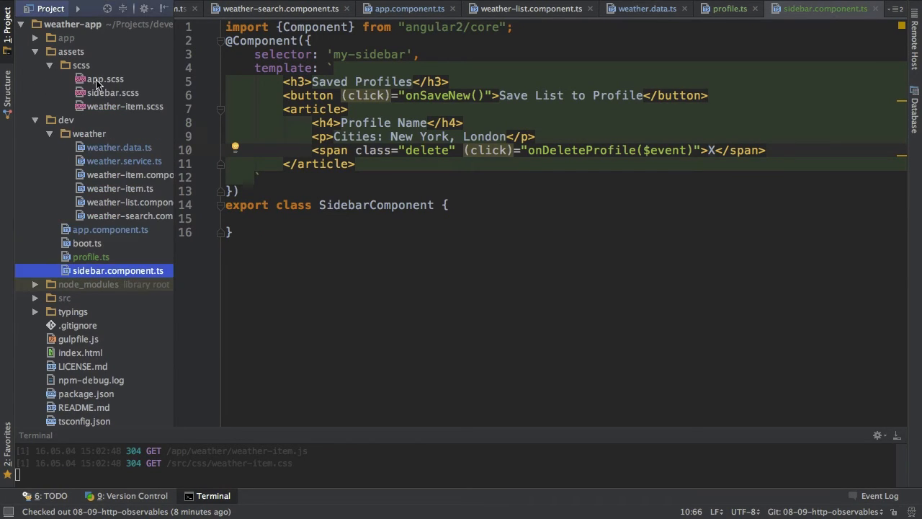
mouse_move(112, 92)
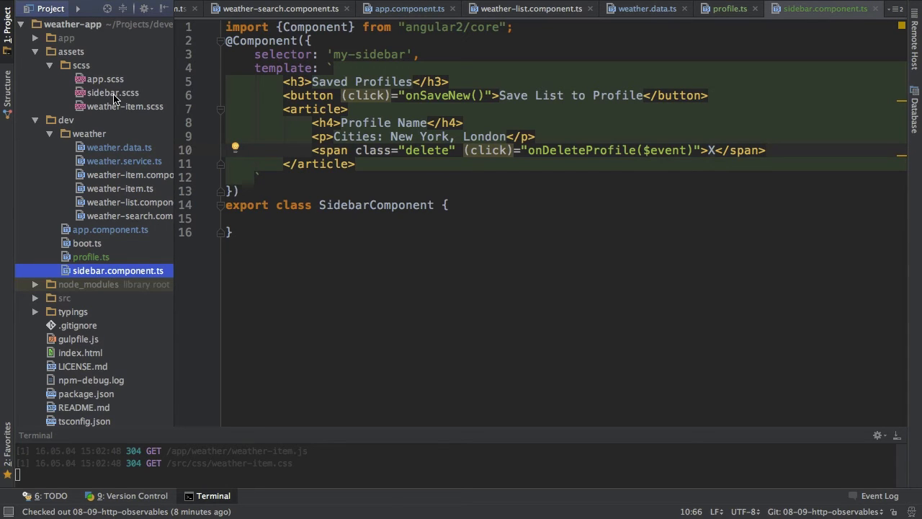
click(113, 92)
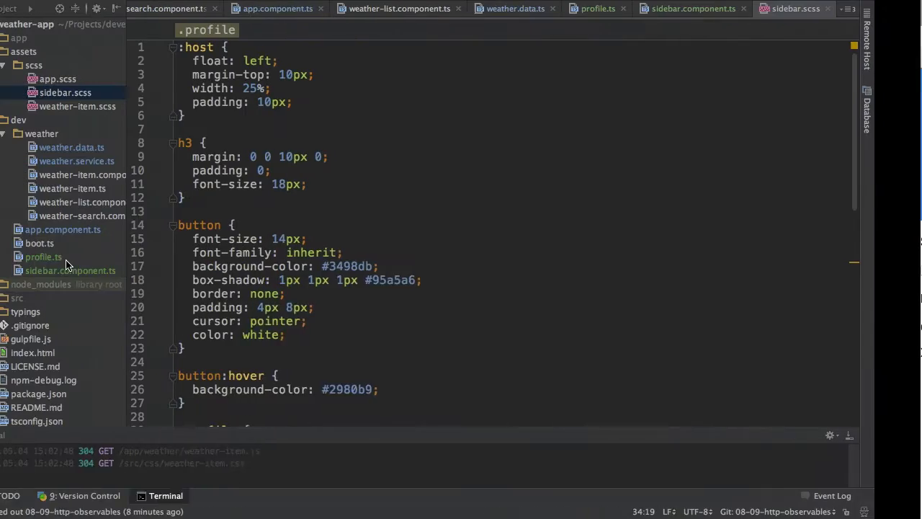
Step: Re-toggle the scss folder and scroll through sidebar.scss host, button, profile and delete rules
click(57, 64)
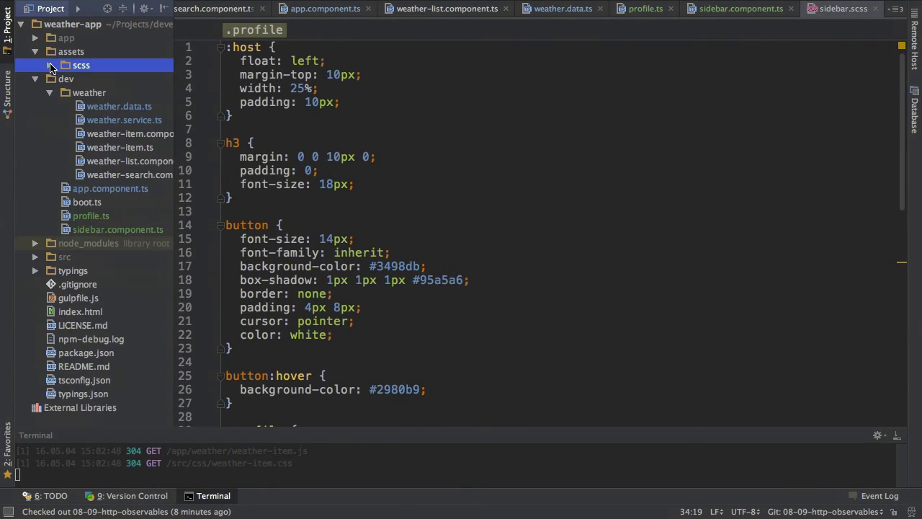
click(49, 65)
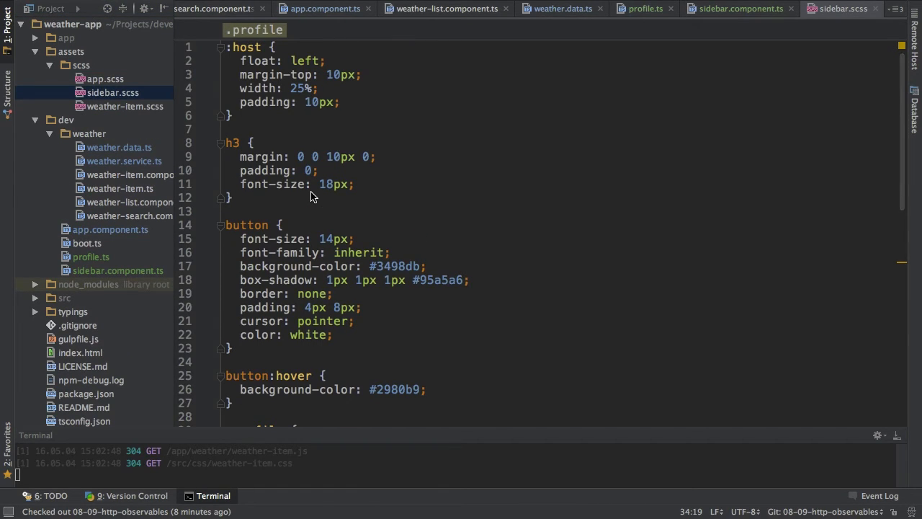
scroll(down, 3)
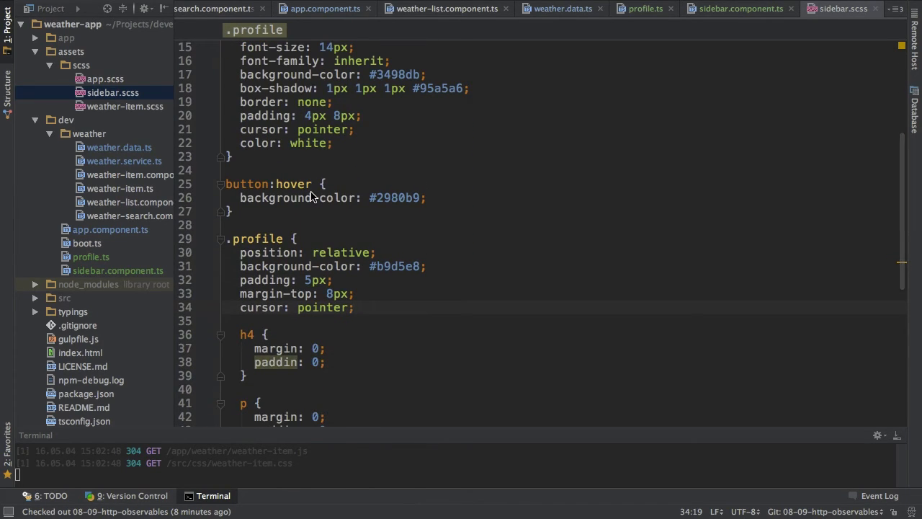
scroll(down, 3)
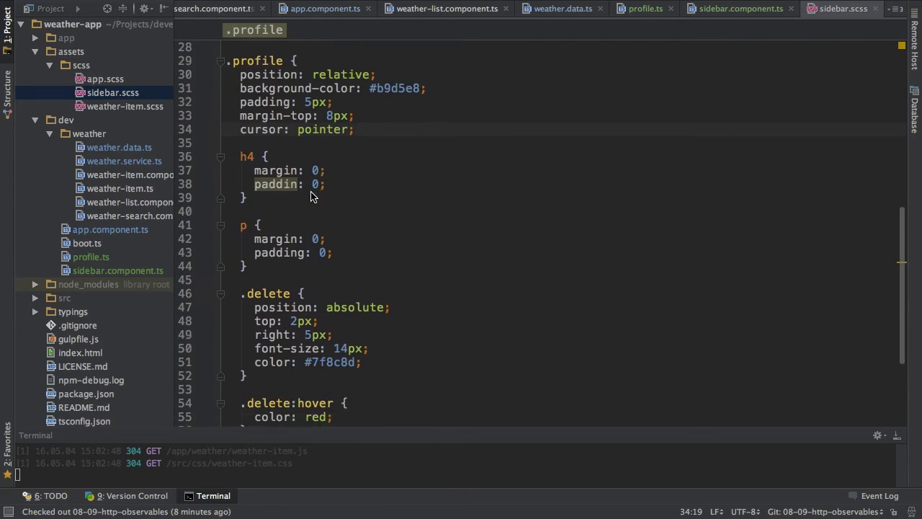
scroll(down, 3)
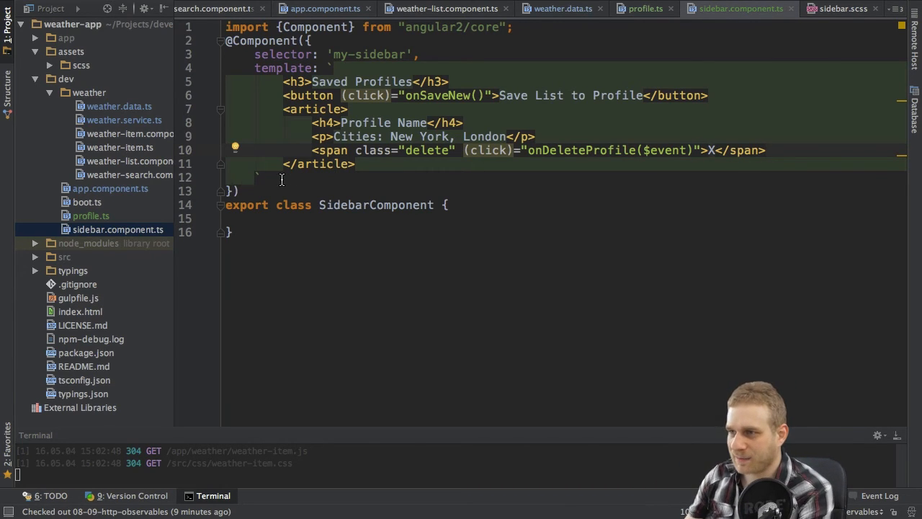
Step: Add styleUrls: ['src/css/sidebar.css'] below the template and expand src to see the compiled CSS
key(enter)
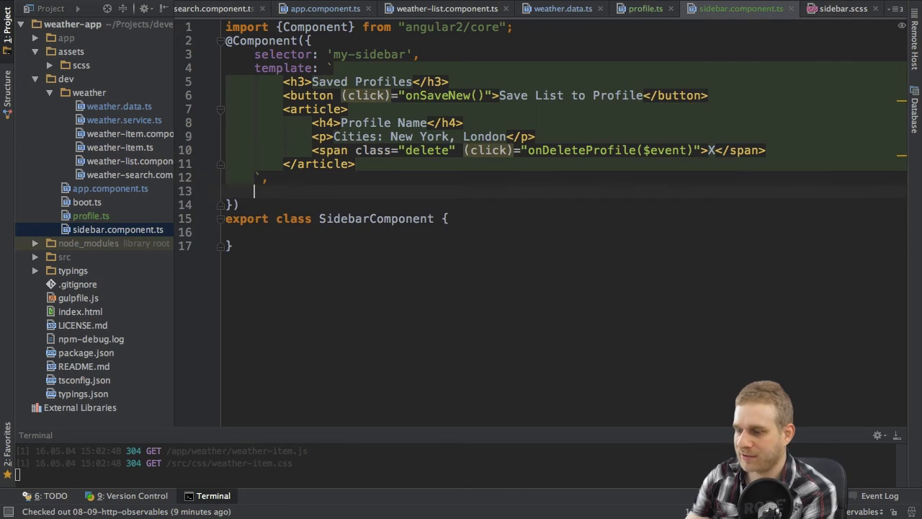
text(styleUr)
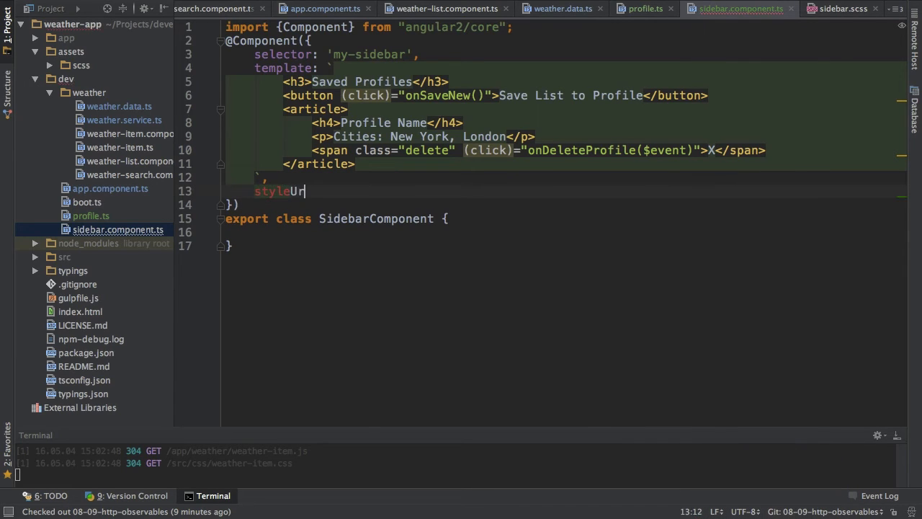
text(rls: [])
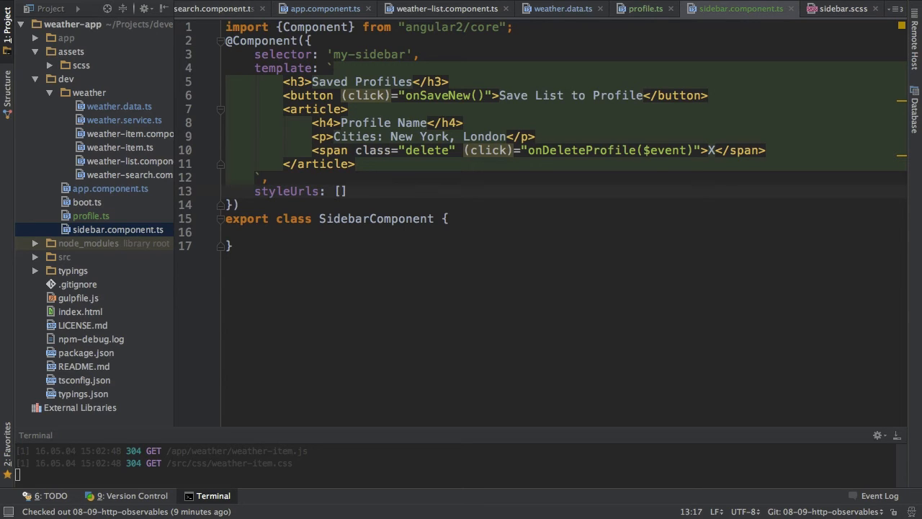
text('')
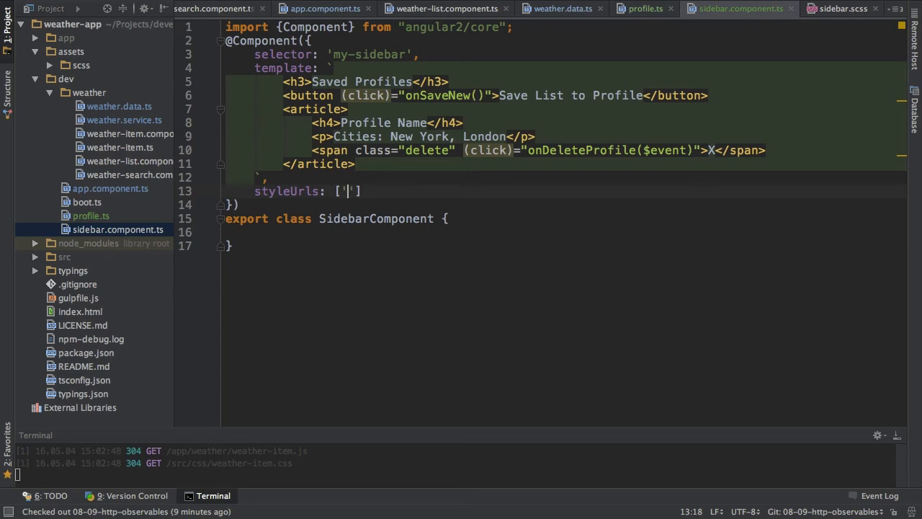
text(')
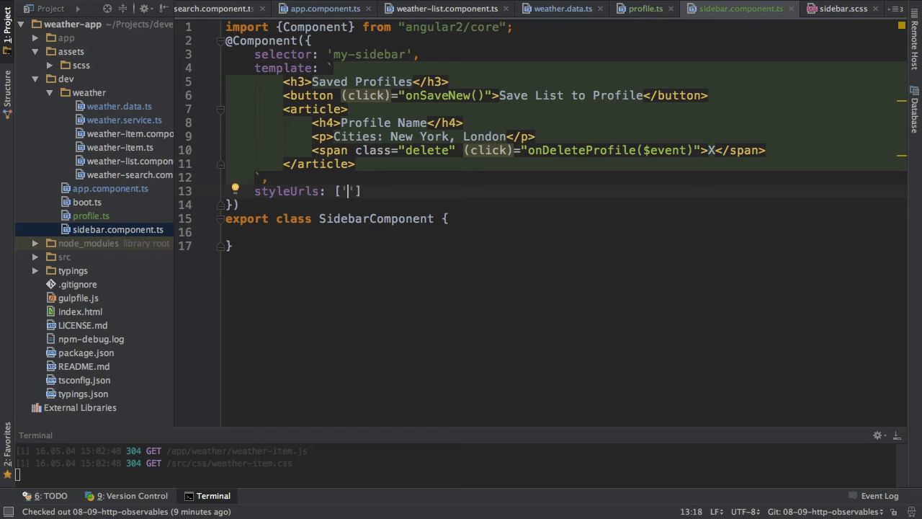
text(src/css/)
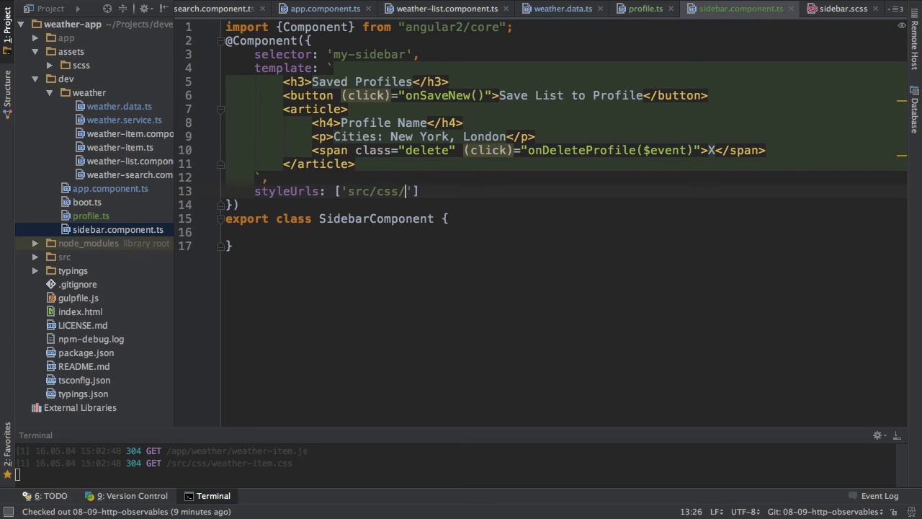
text(sidebar)
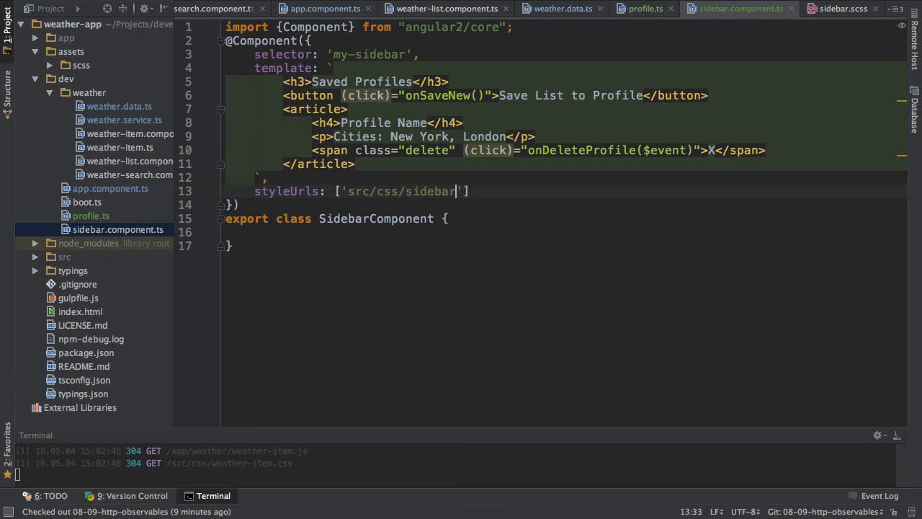
text(.css)
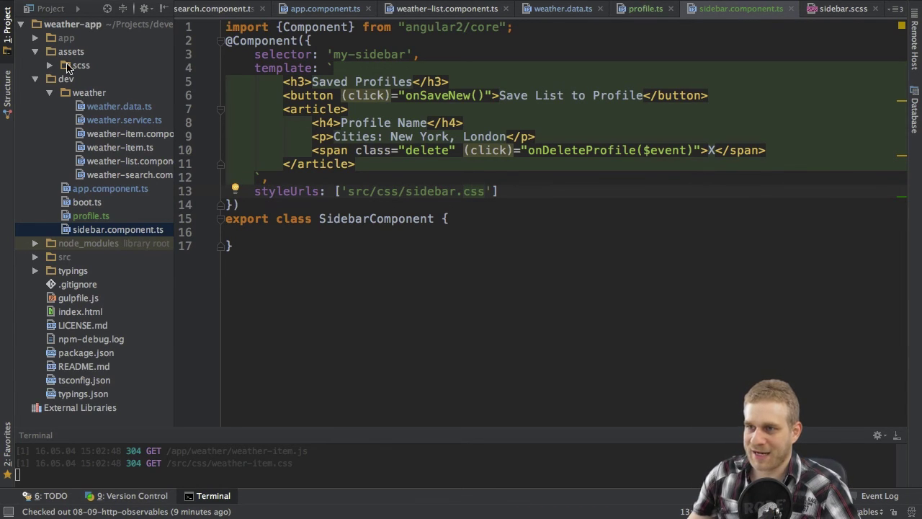
click(35, 257)
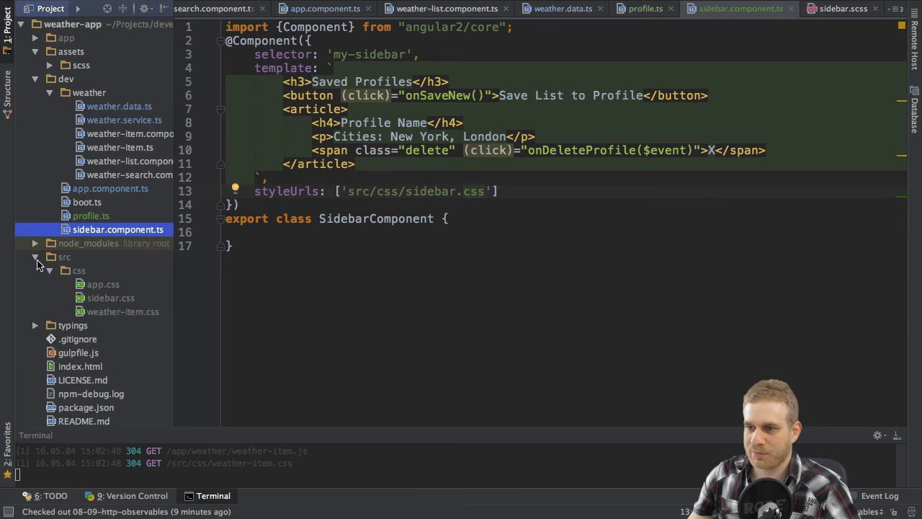
Step: Collapse the src folder again, then click back into the PhpStorm window
click(35, 256)
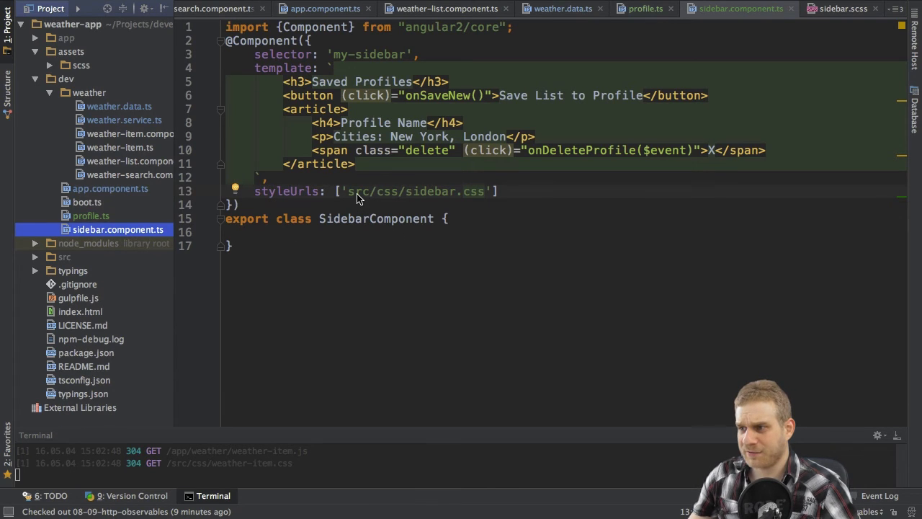
mouse_move(304, 201)
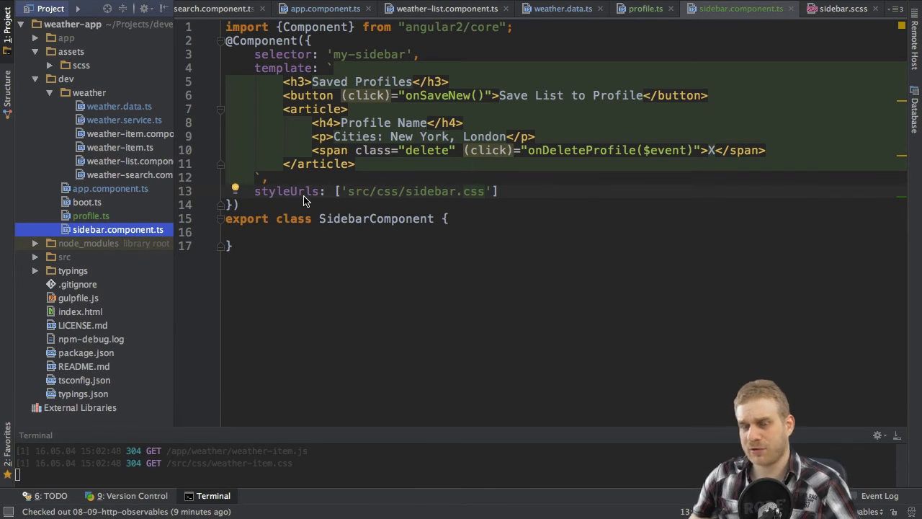
mouse_move(440, 308)
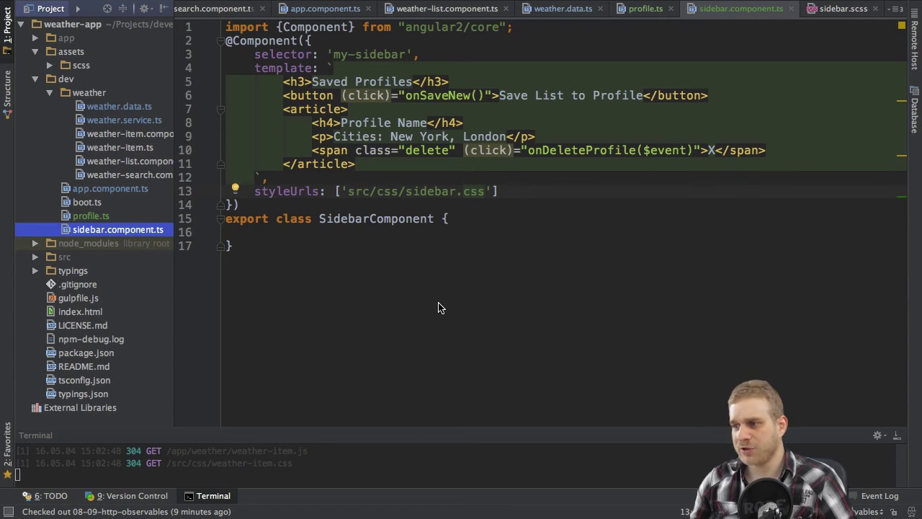
mouse_move(289, 194)
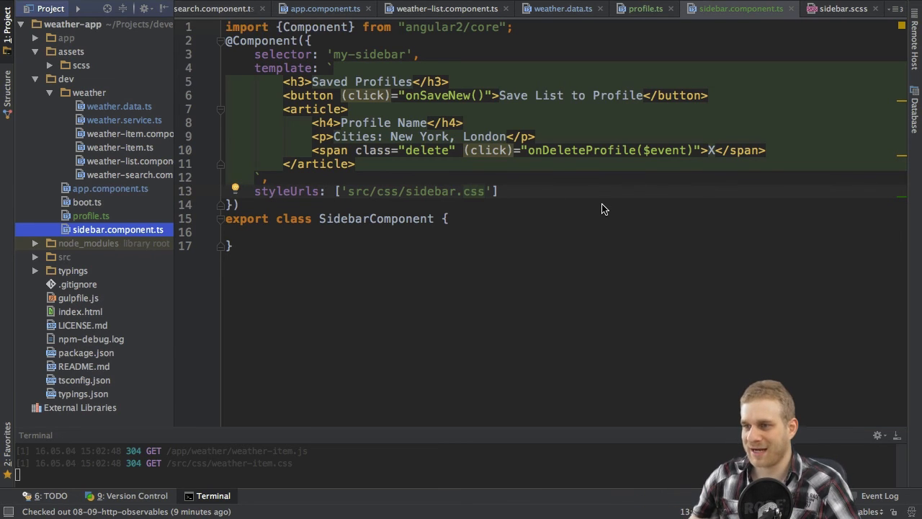
mouse_move(119, 209)
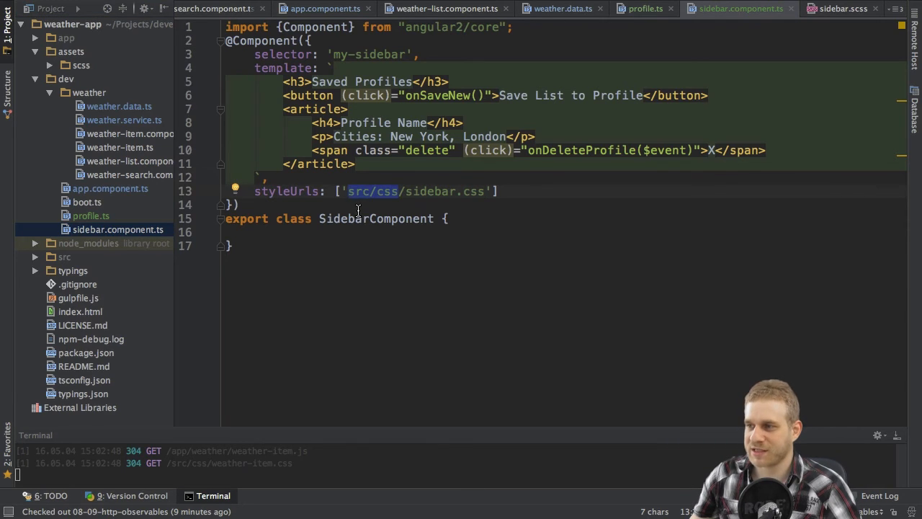
mouse_move(142, 208)
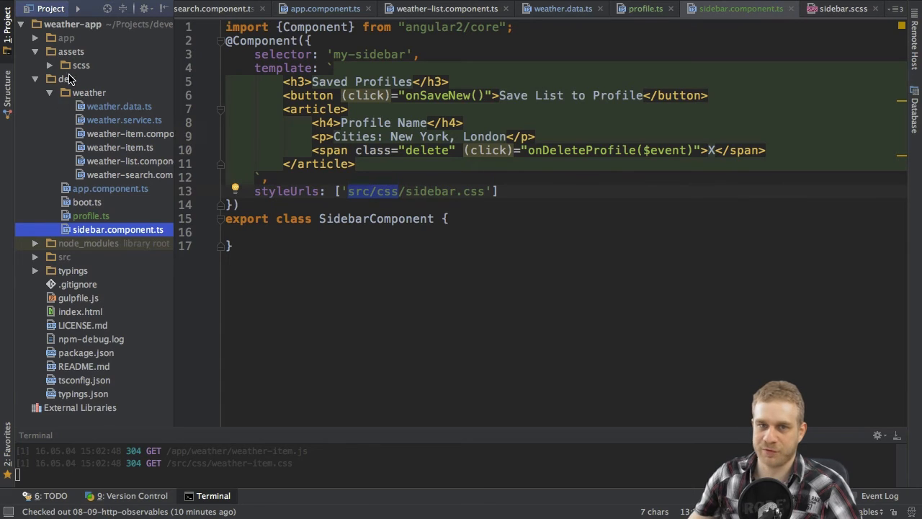
click(353, 191)
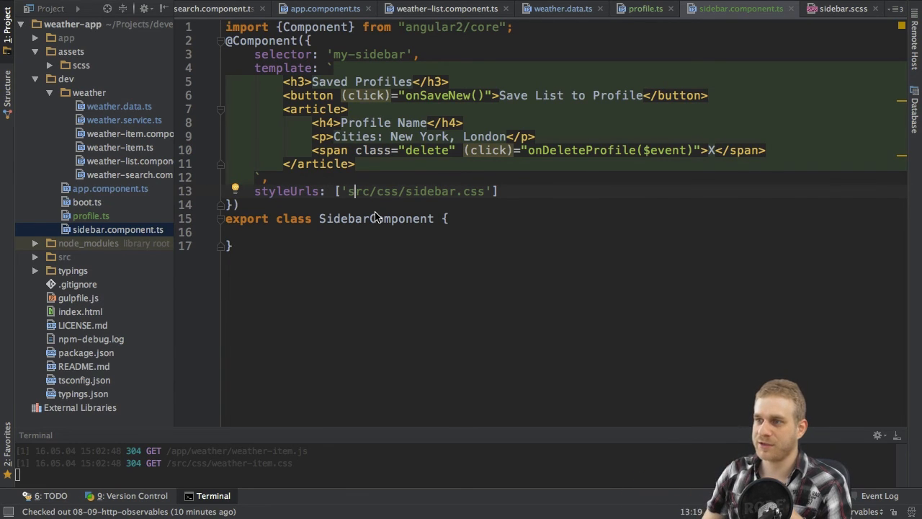
mouse_move(310, 200)
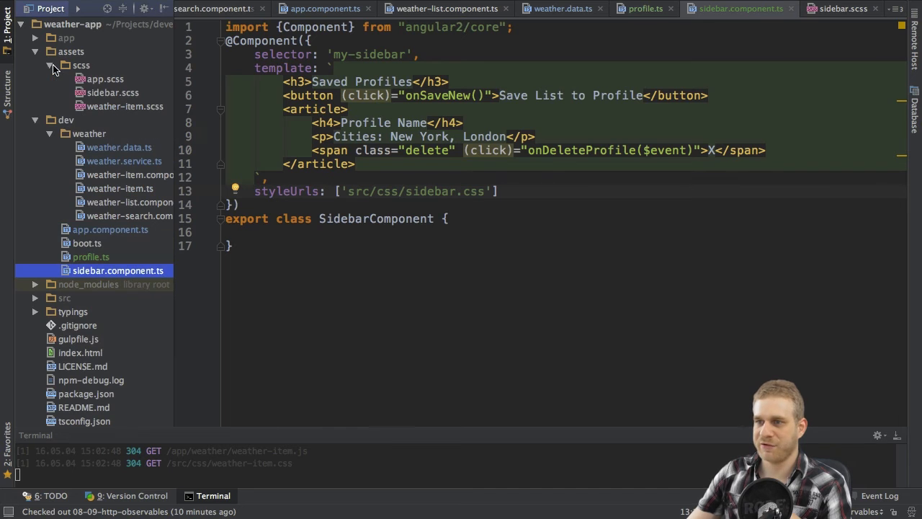
mouse_move(100, 99)
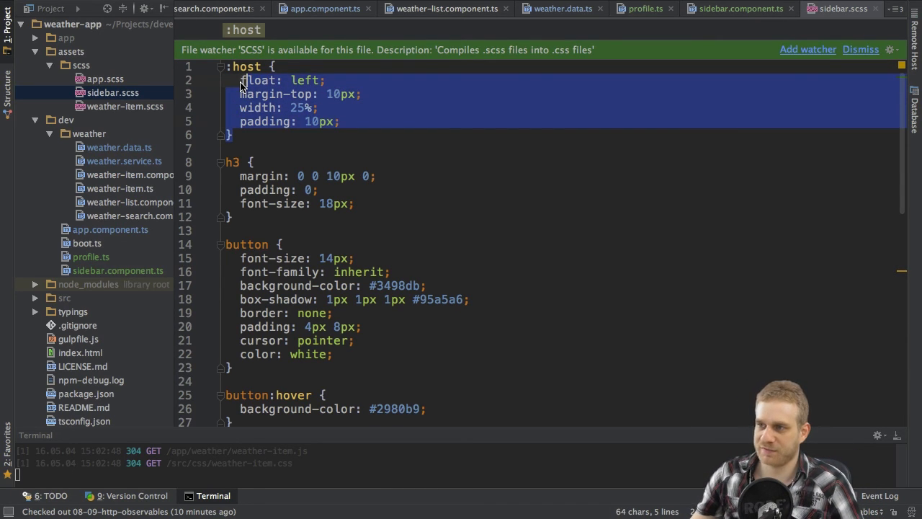
click(50, 65)
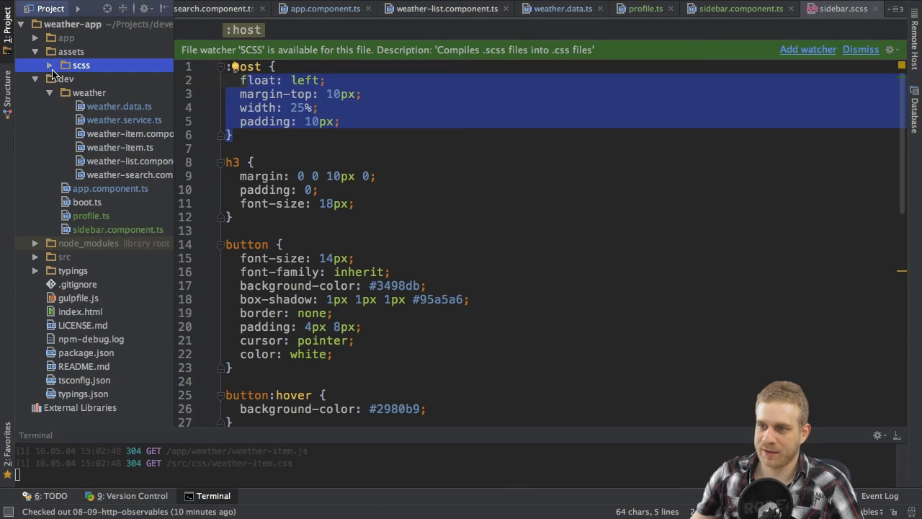
click(118, 229)
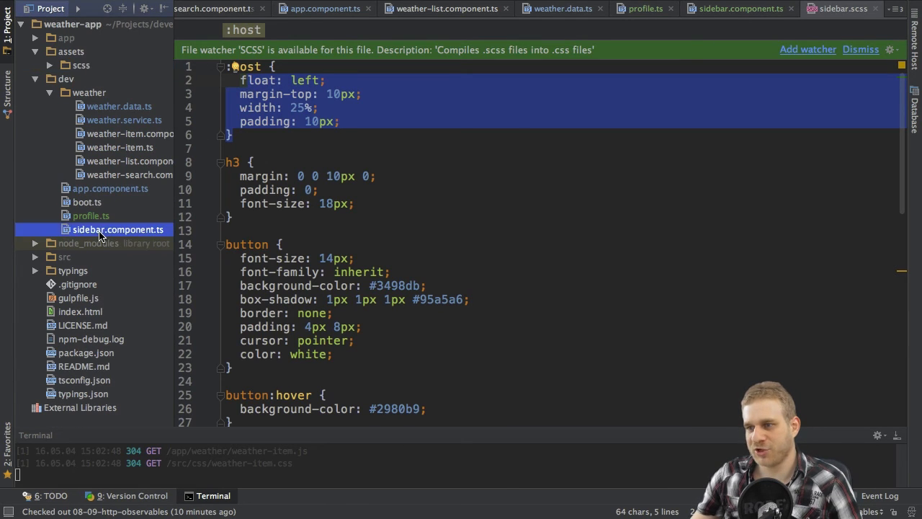
click(738, 8)
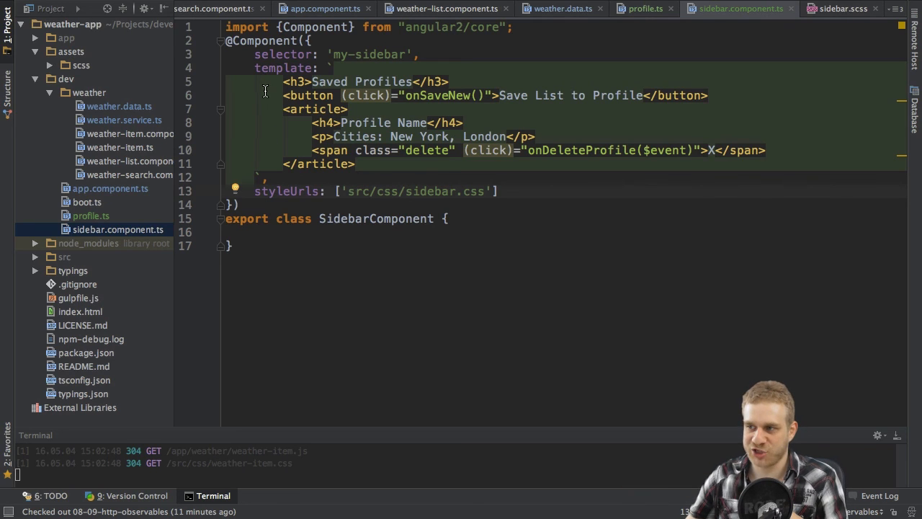
mouse_move(272, 92)
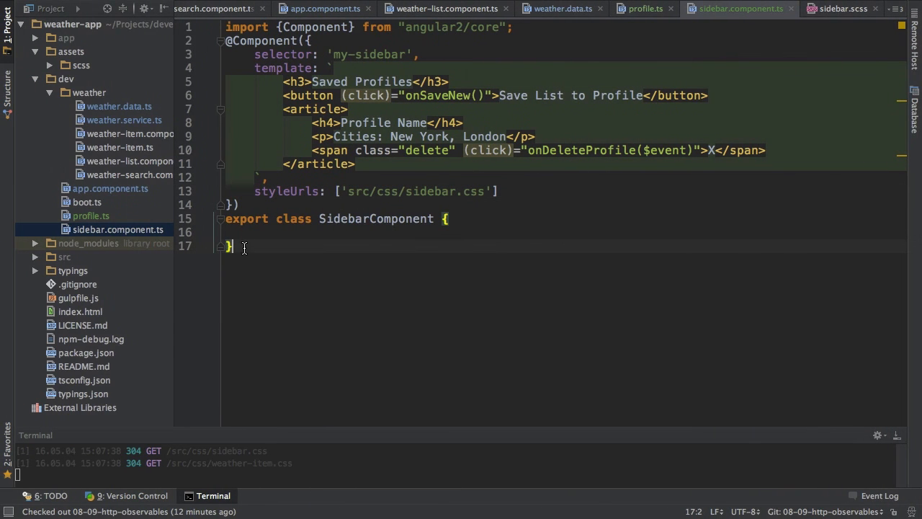
mouse_move(338, 107)
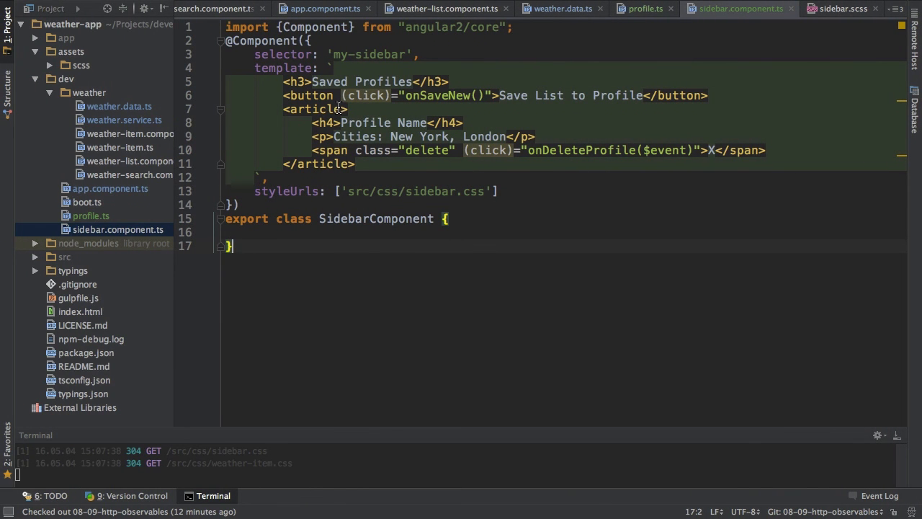
Step: Add class="" to the article tag and type 'profi' to bring up the 'profile' completion
text(class="")
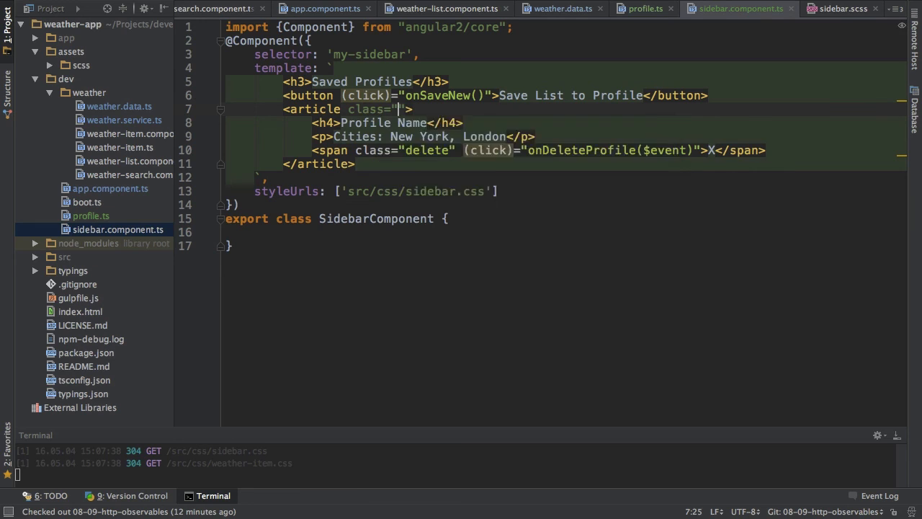
text(profi)
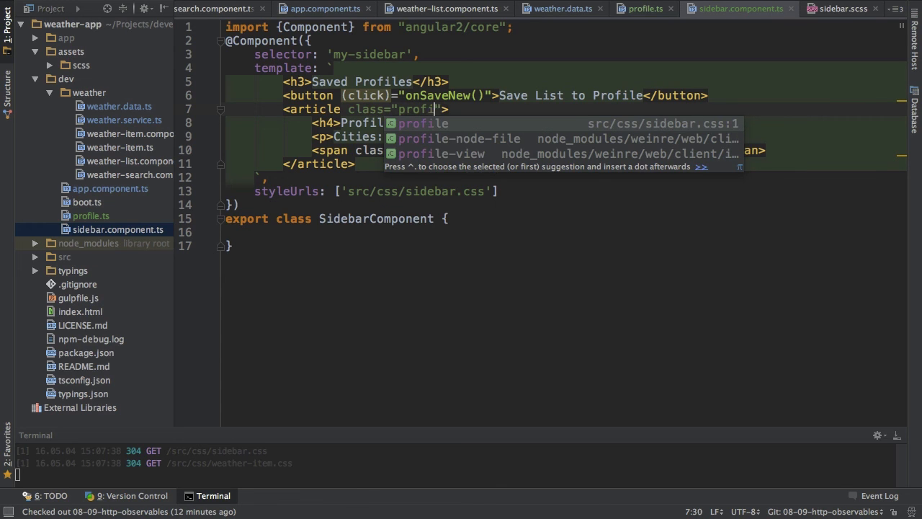